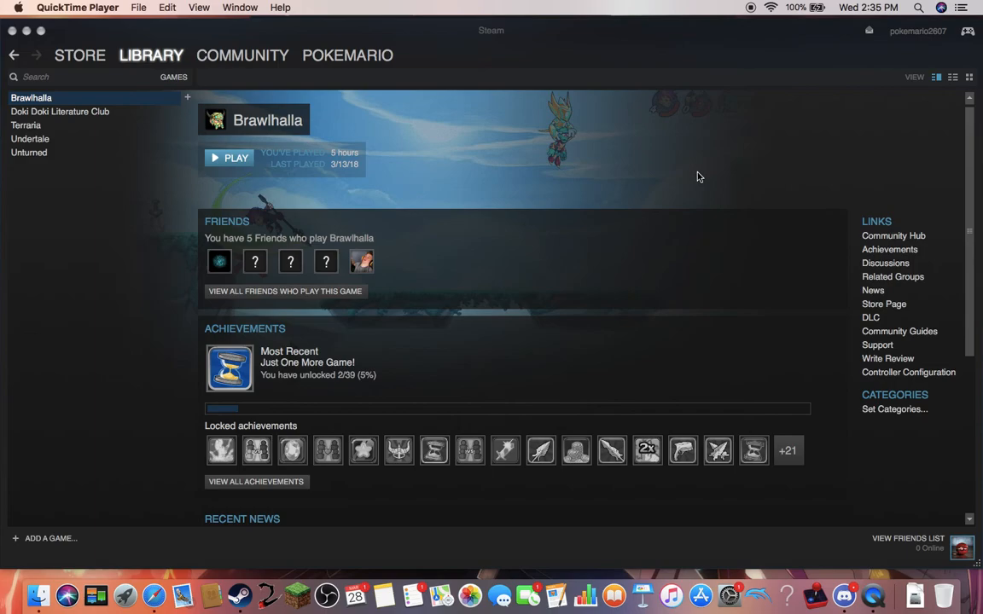
pyautogui.moveTo(697, 129)
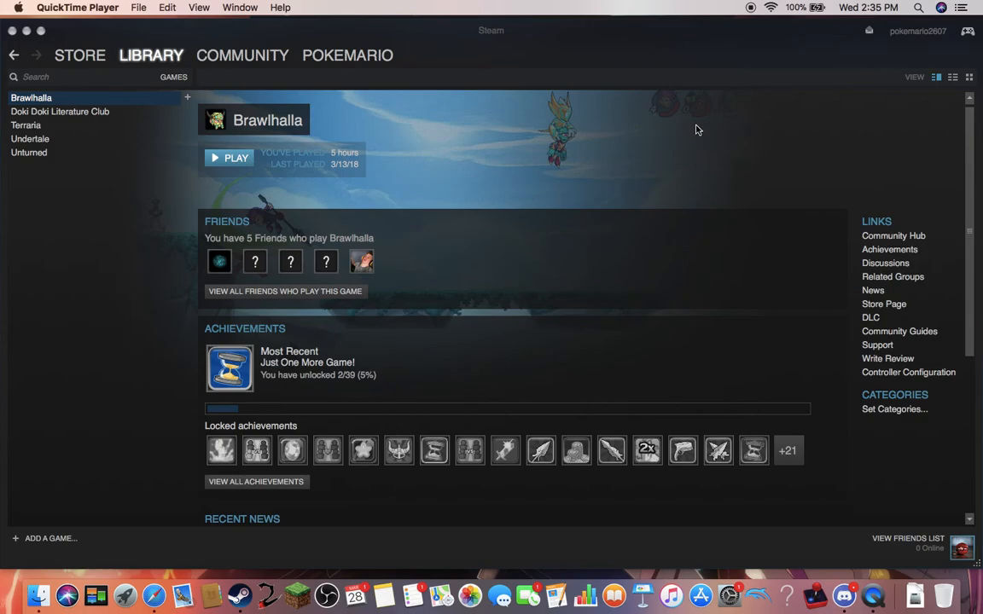
pyautogui.moveTo(505, 278)
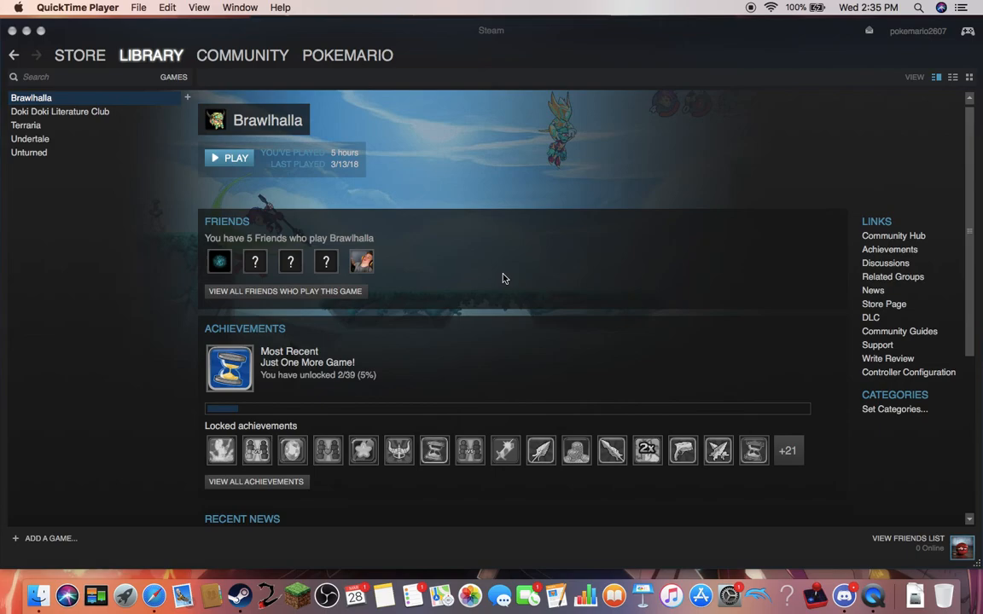
pyautogui.moveTo(458, 278)
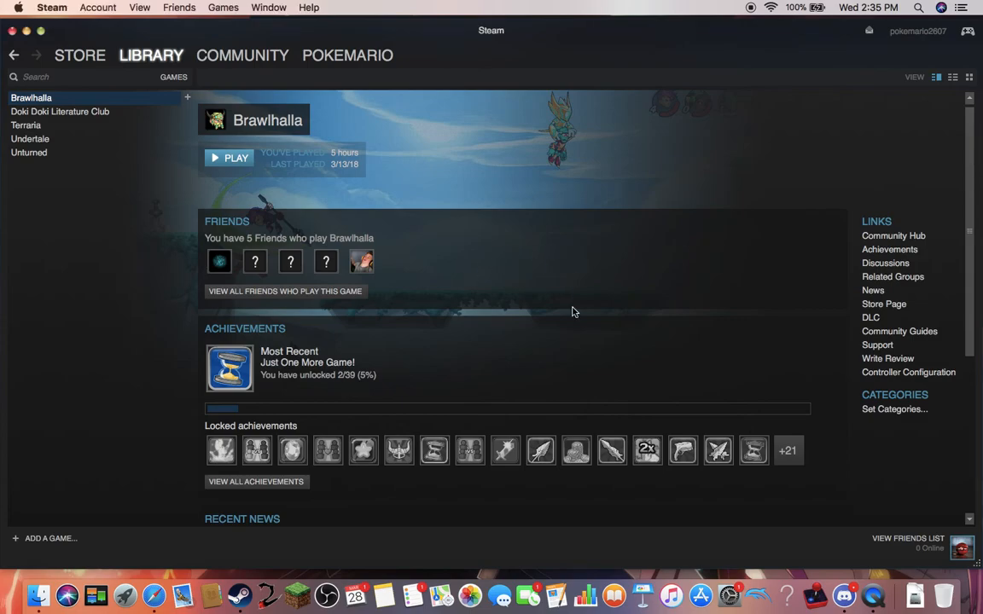
pyautogui.moveTo(341, 321)
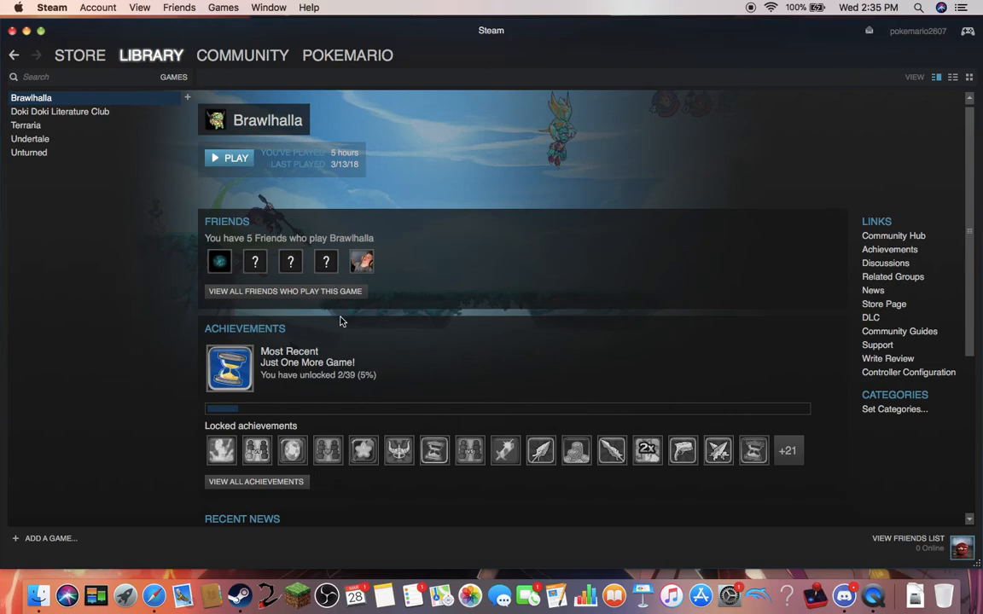
pyautogui.moveTo(469, 253)
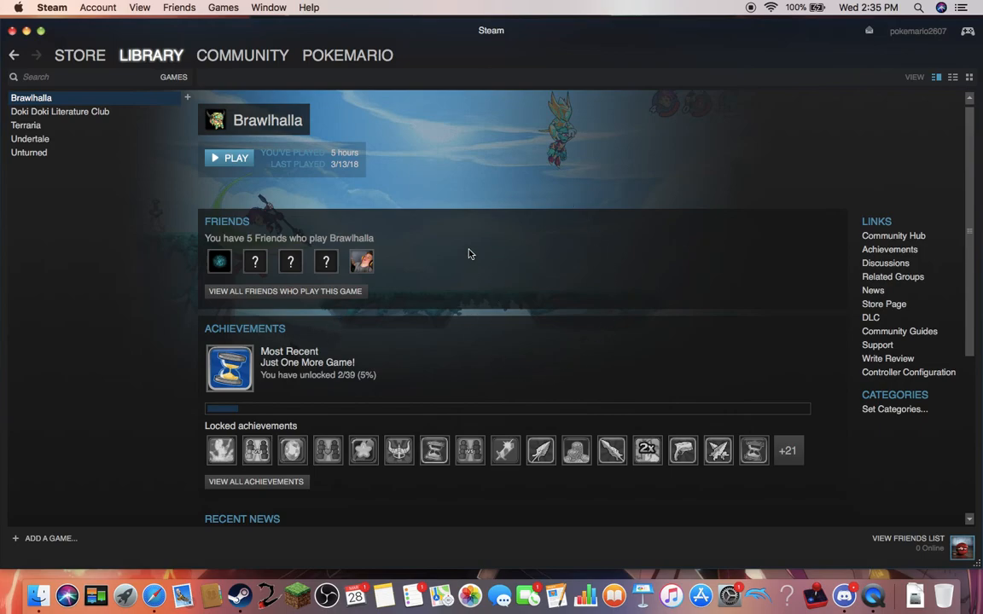
pyautogui.moveTo(612, 421)
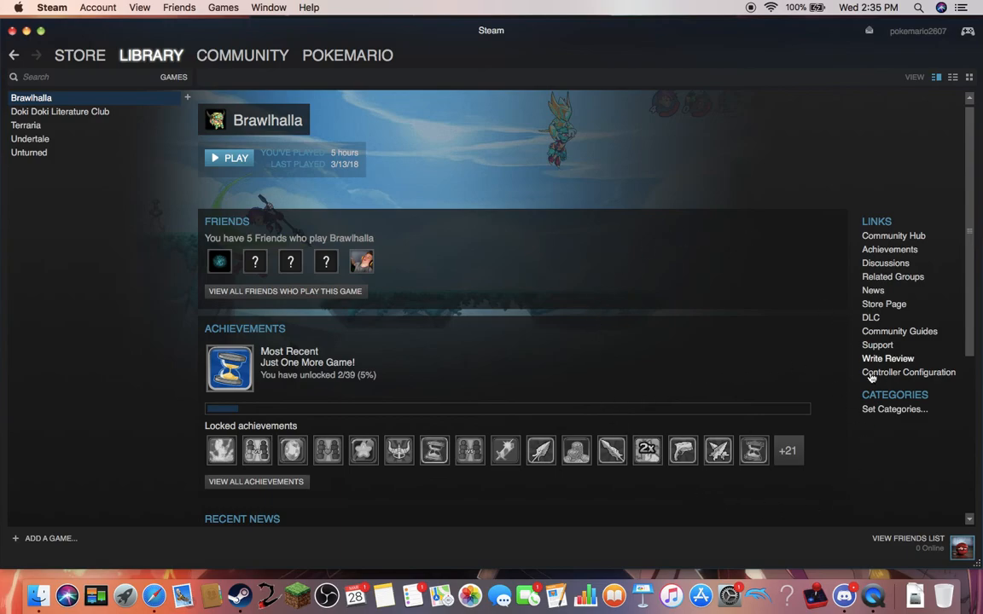
pyautogui.moveTo(746, 327)
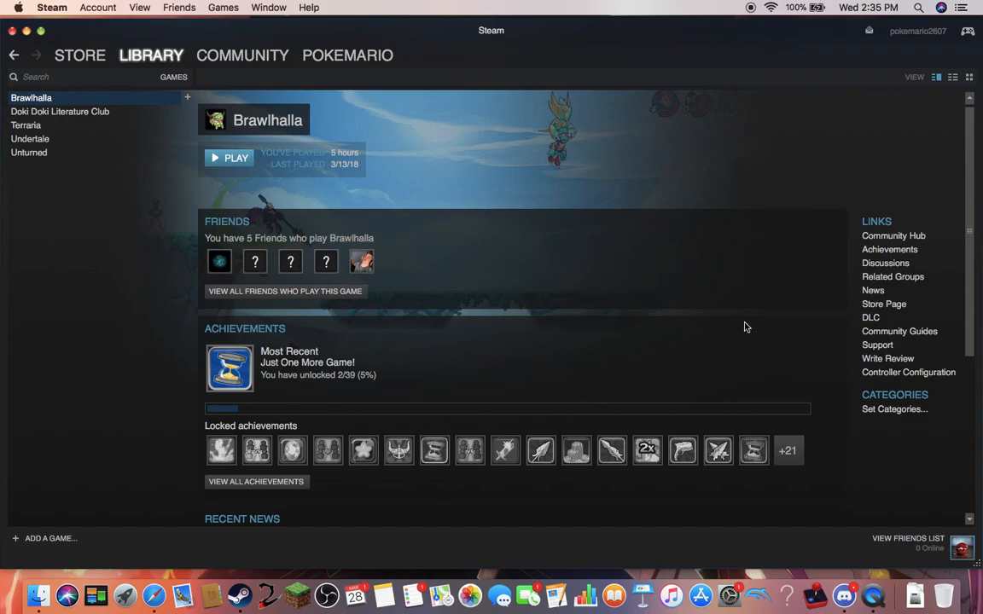
pyautogui.moveTo(502, 386)
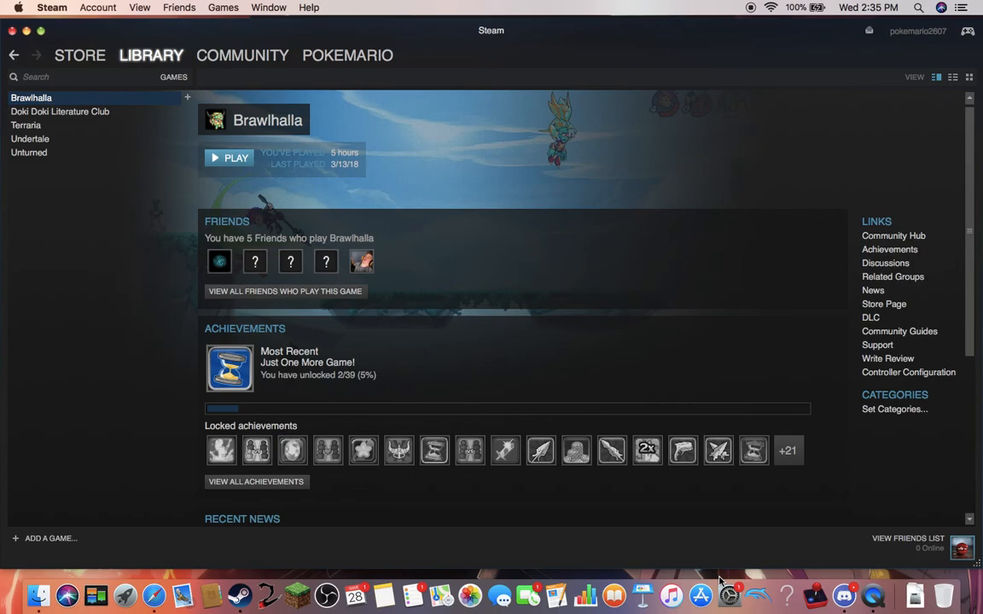
pyautogui.moveTo(868, 580)
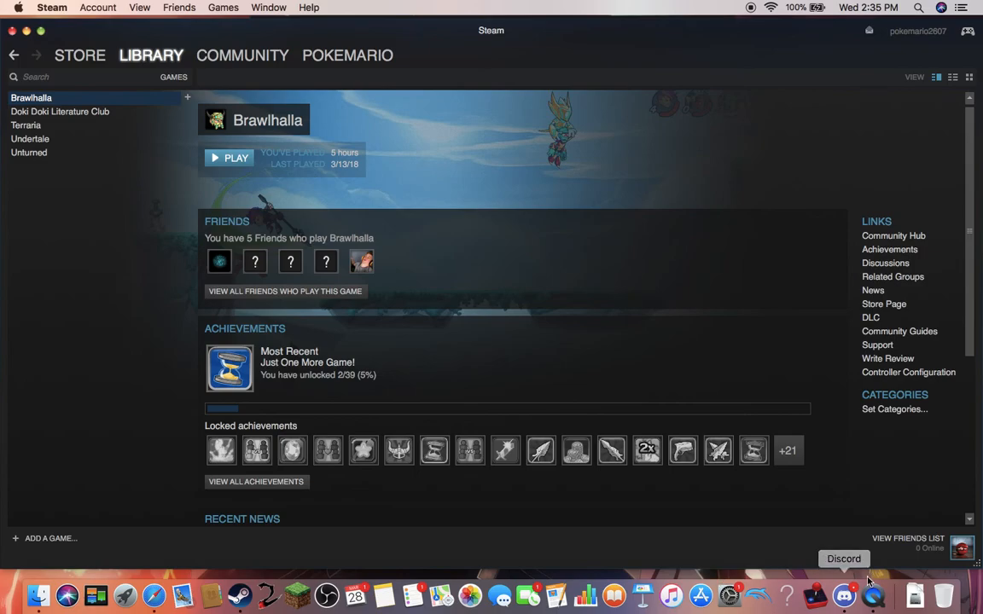
pyautogui.moveTo(733, 593)
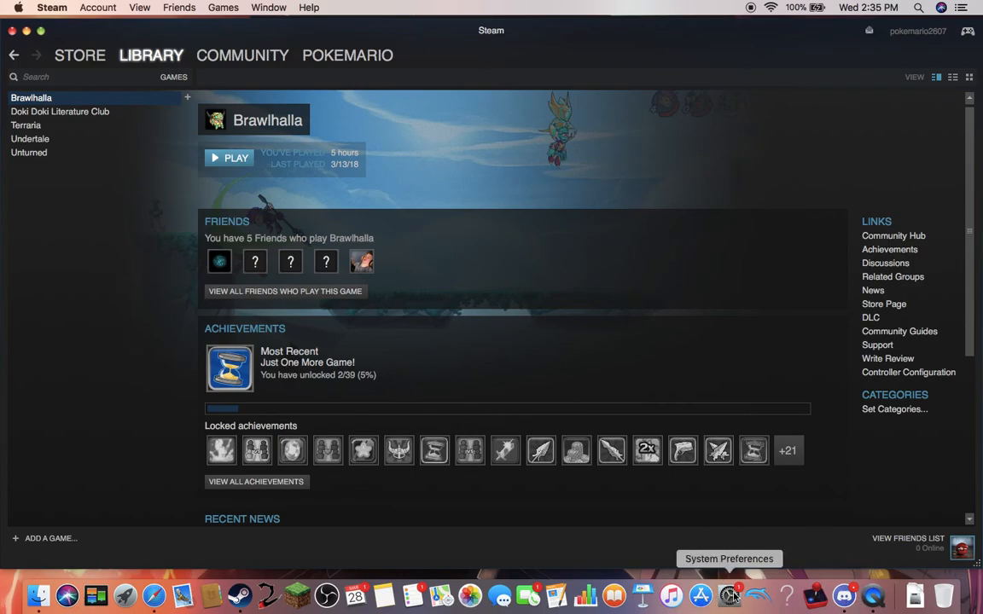
pyautogui.moveTo(748, 323)
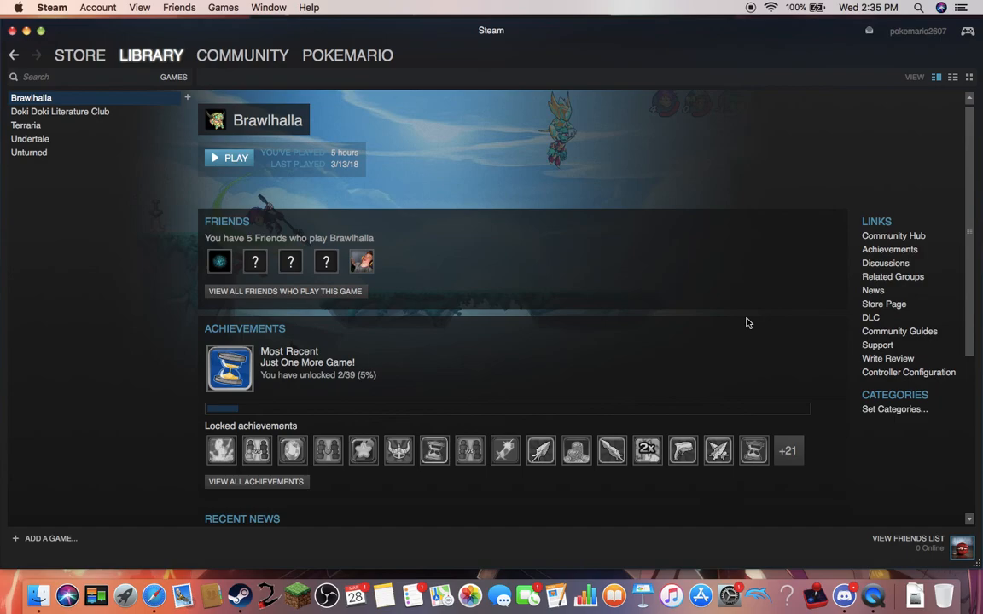
pyautogui.moveTo(668, 128)
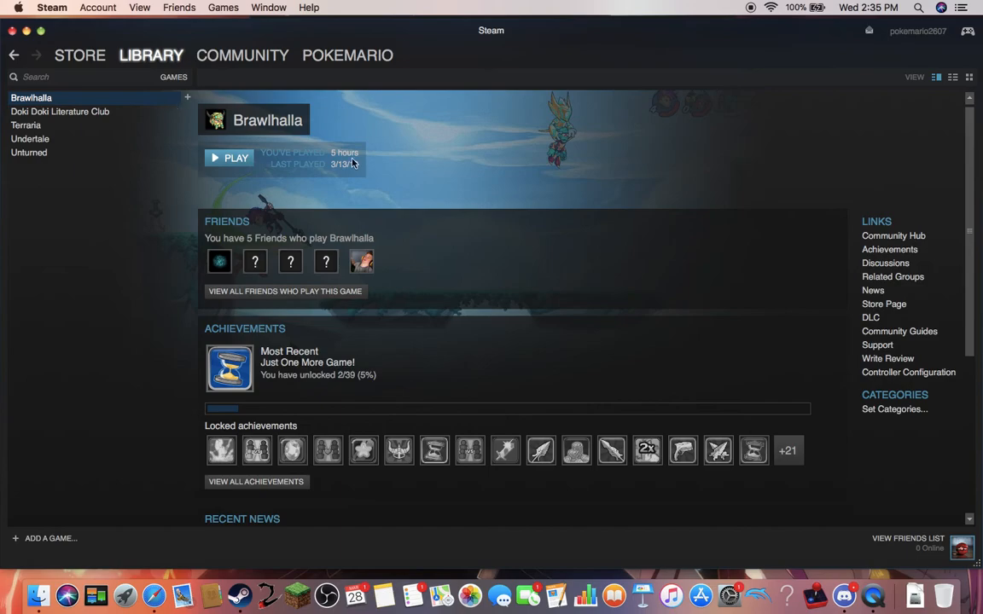
pyautogui.moveTo(661, 213)
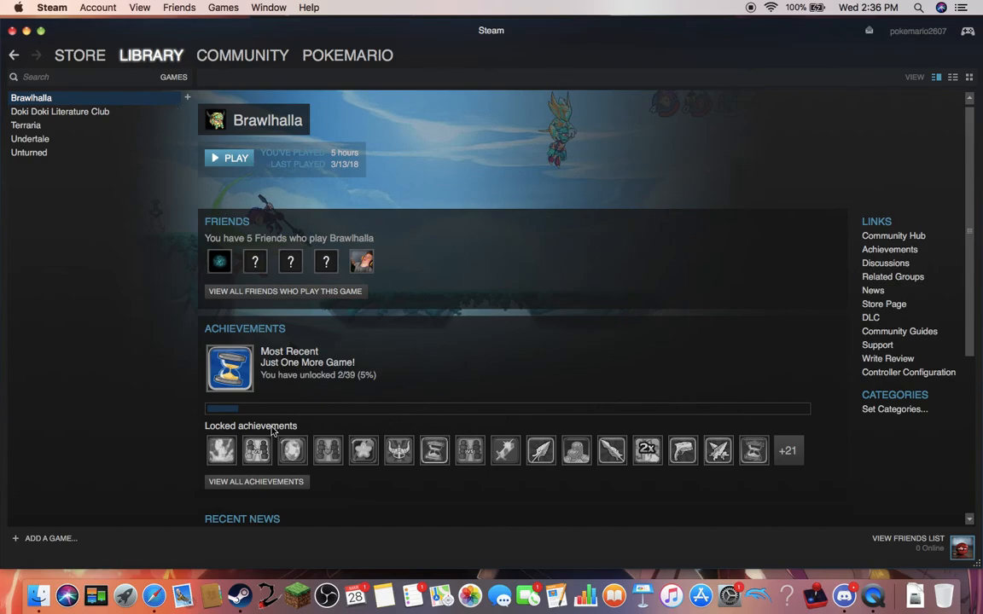
# Add /Applications/Minecraft.app to the Steam library as a non-Steam game.
pyautogui.click(77, 55)
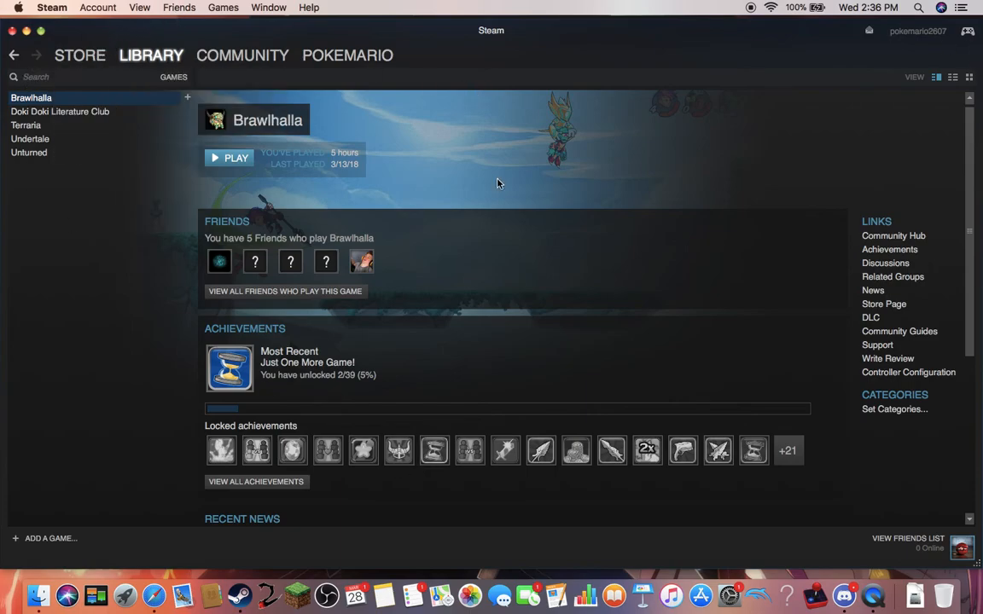
pyautogui.moveTo(521, 451)
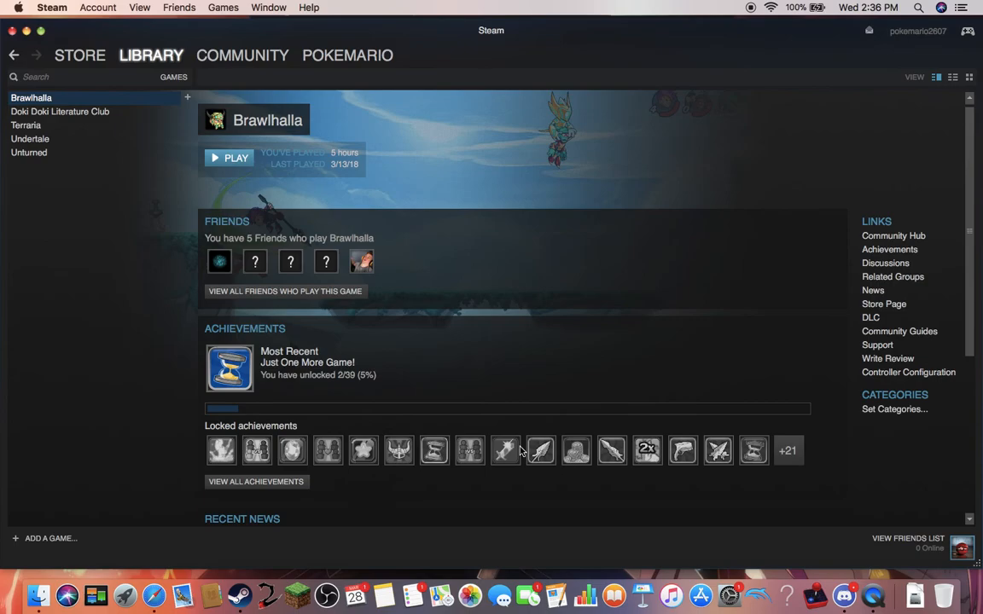
pyautogui.moveTo(151, 97)
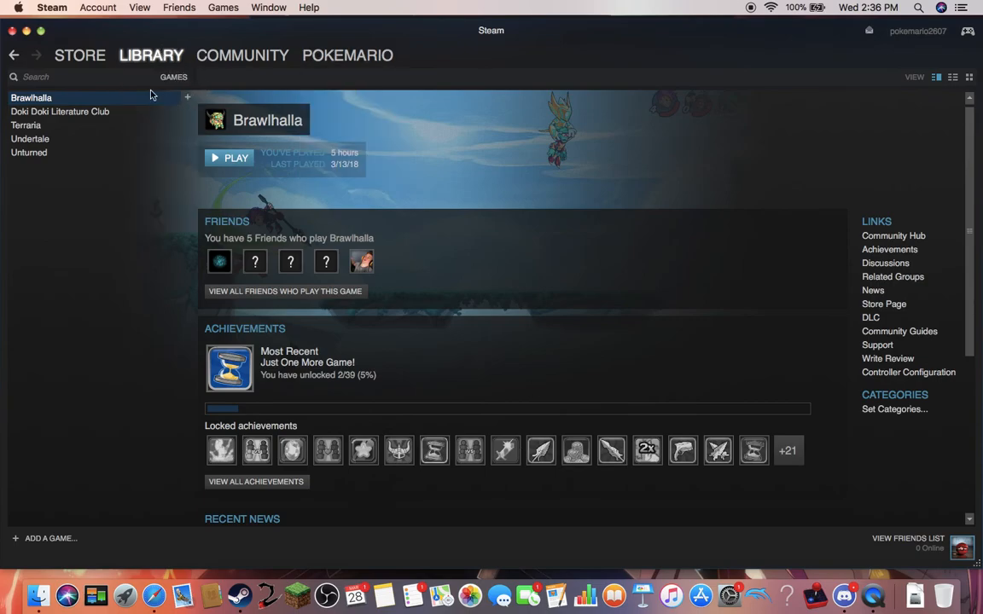
pyautogui.moveTo(196, 104)
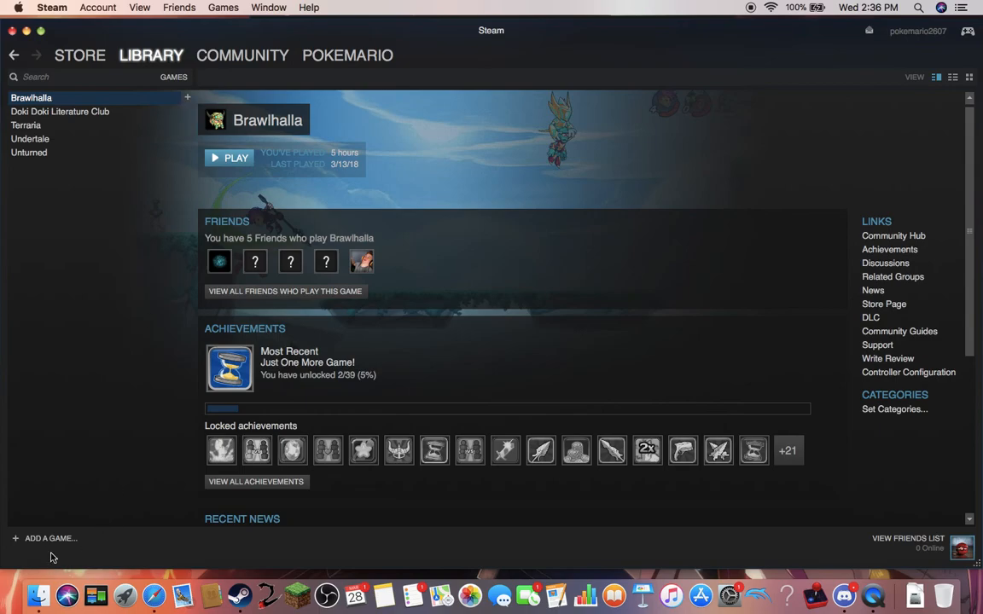
pyautogui.click(46, 539)
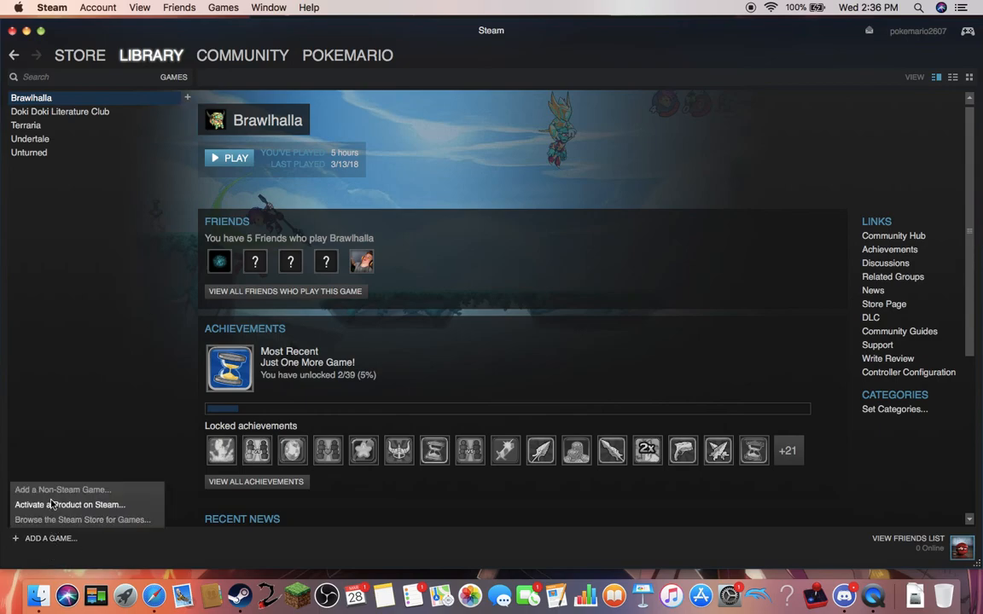
pyautogui.click(61, 490)
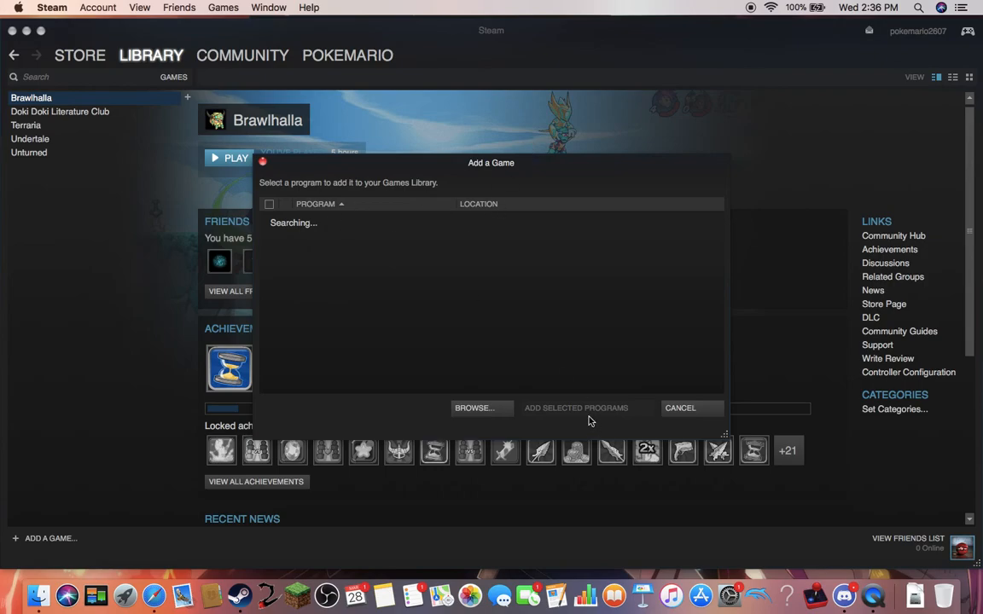
pyautogui.click(472, 408)
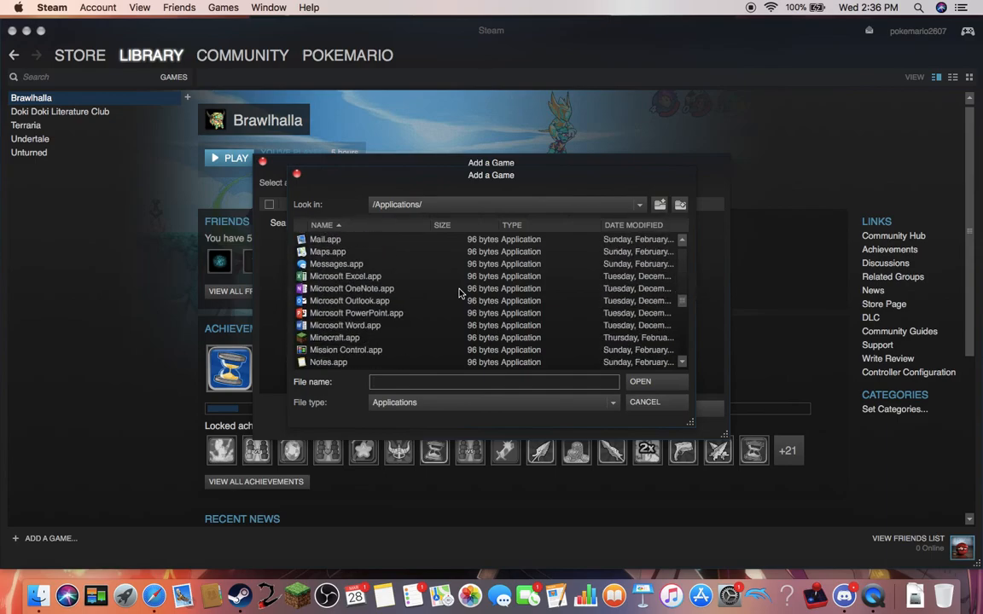
pyautogui.scroll(-3)
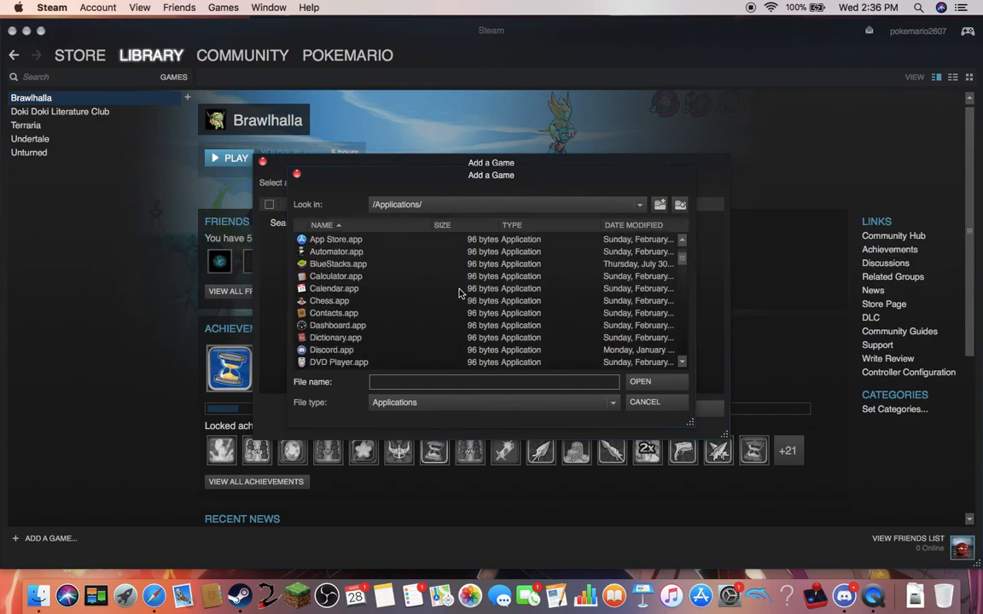
pyautogui.scroll(-3)
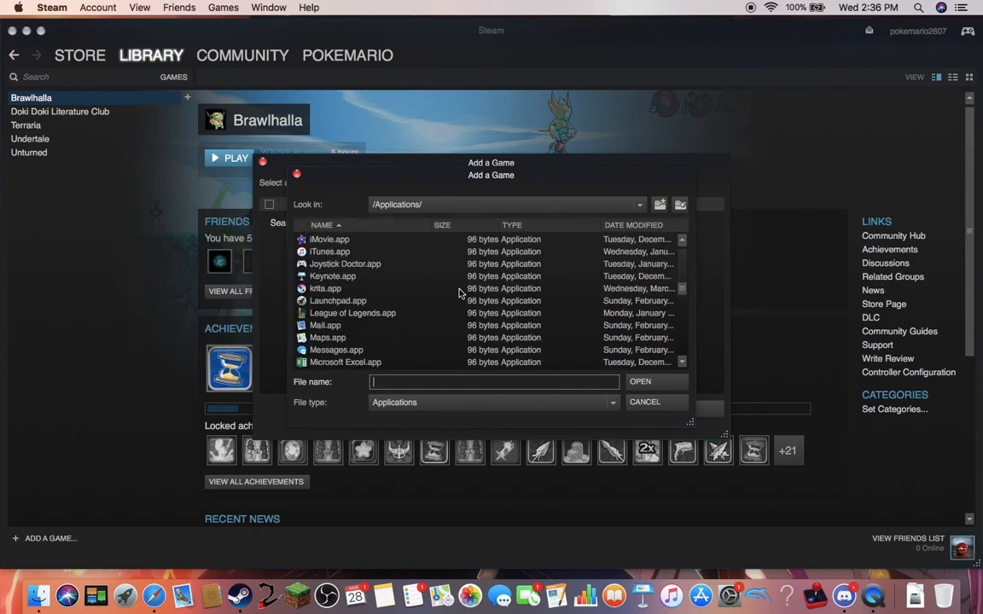
pyautogui.scroll(-3)
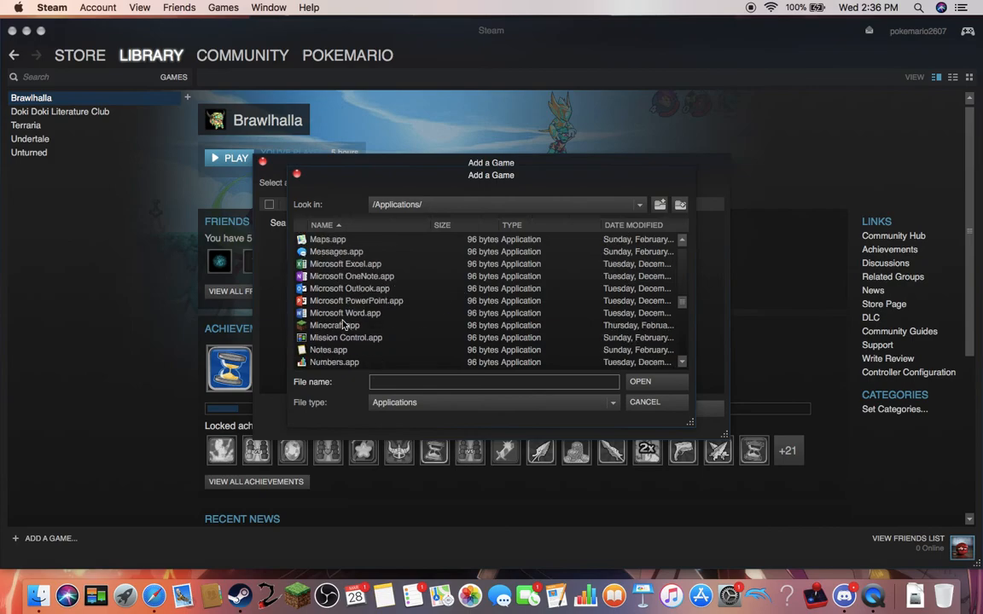
pyautogui.click(639, 382)
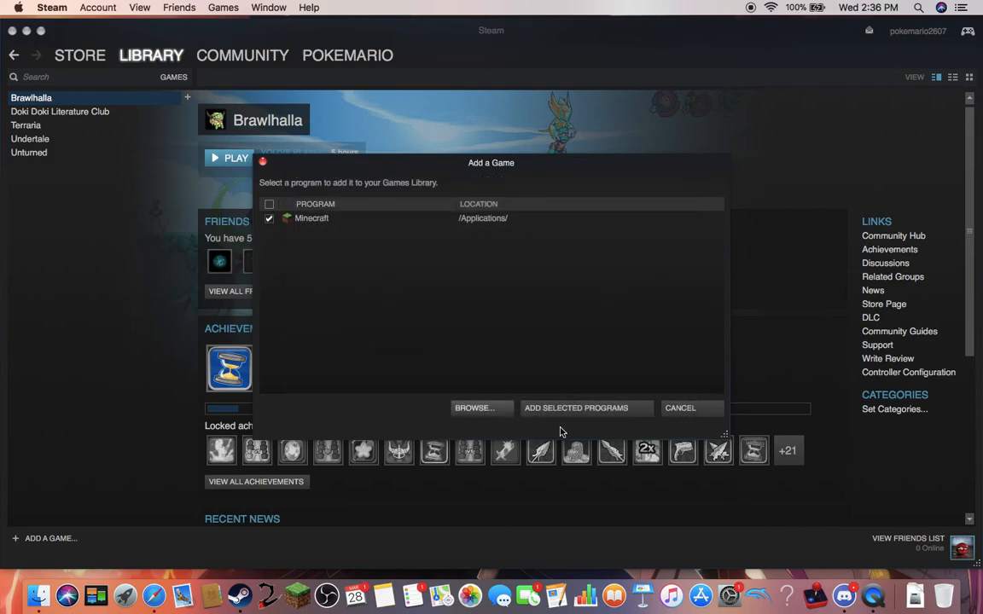
pyautogui.click(585, 408)
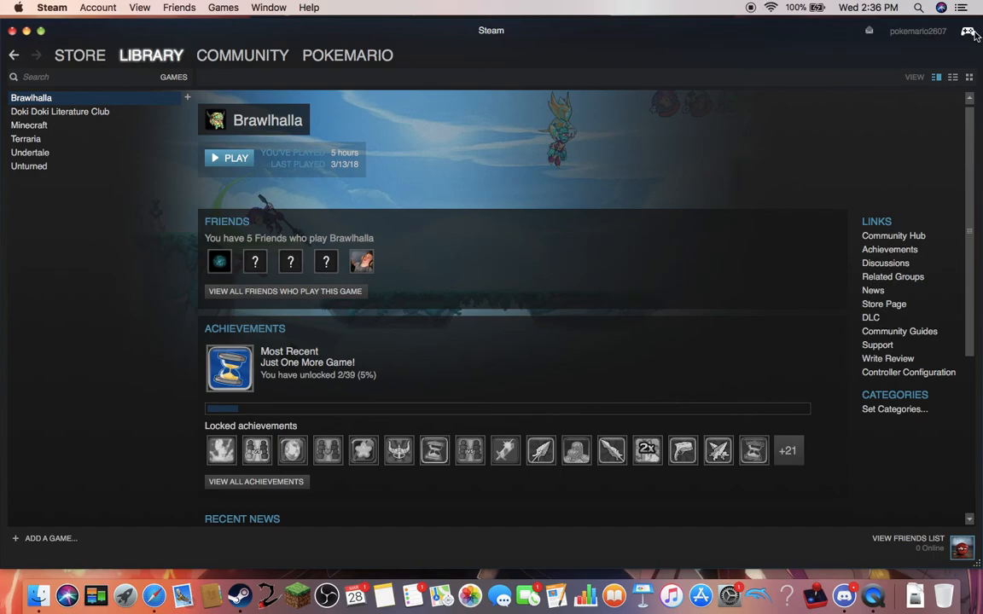
pyautogui.moveTo(966, 32)
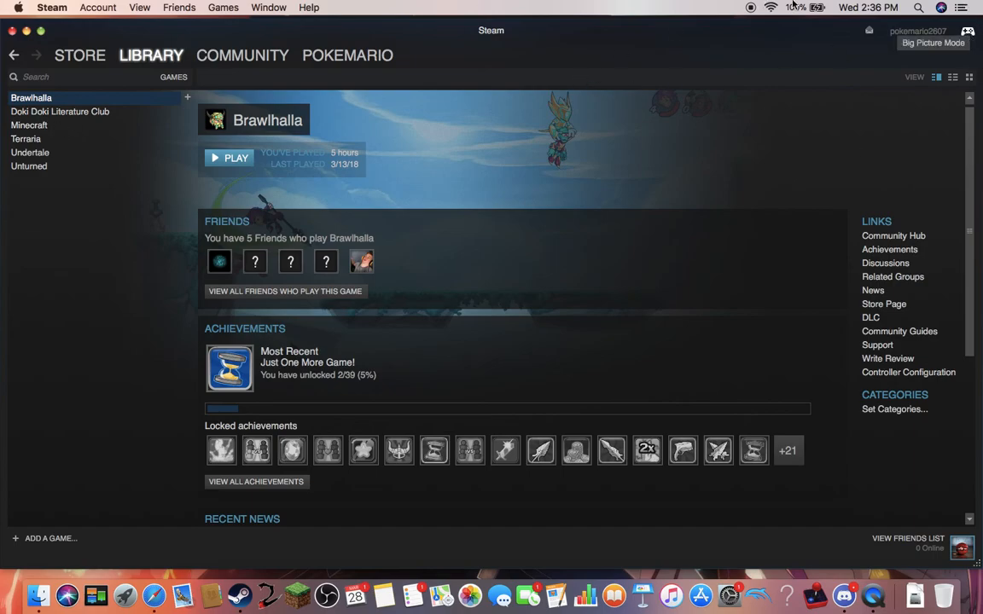
pyautogui.moveTo(504, 243)
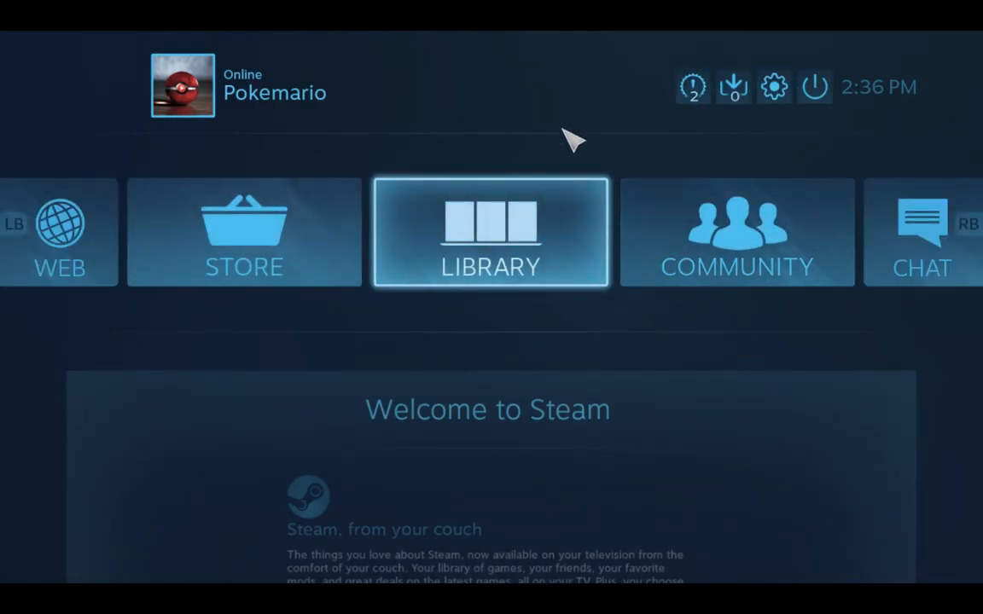
# Open the Big Picture Mode library and show Minecraft's Ready to Play page.
pyautogui.click(492, 233)
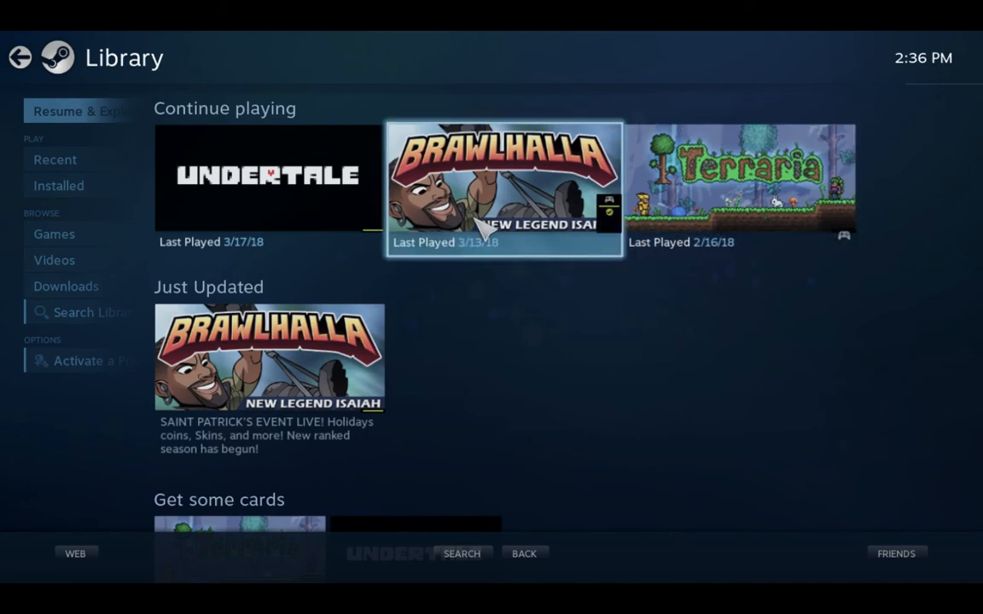
pyautogui.click(500, 188)
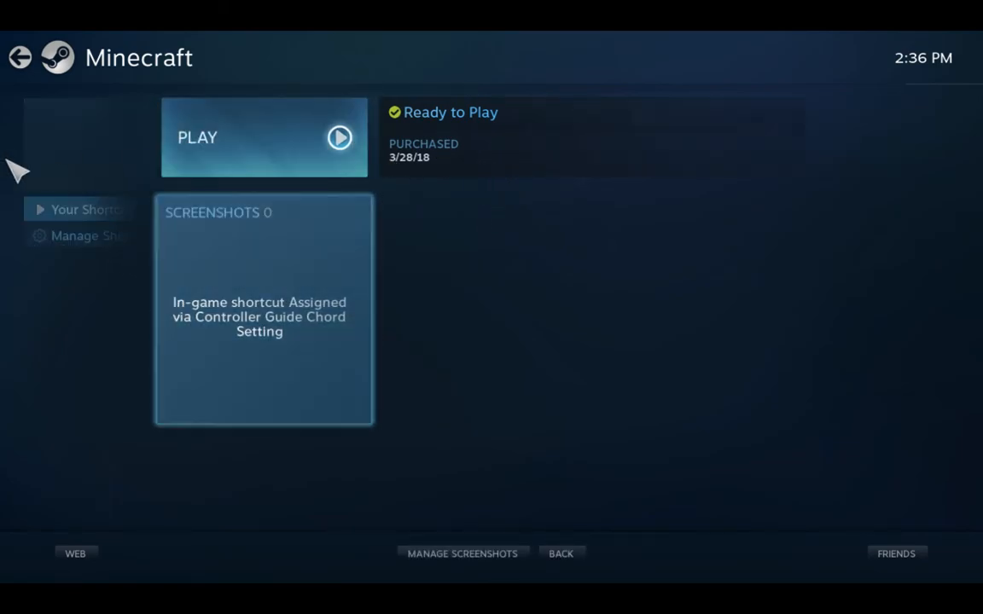
# Open the Minecraft shortcut's controller configuration options.
pyautogui.click(85, 236)
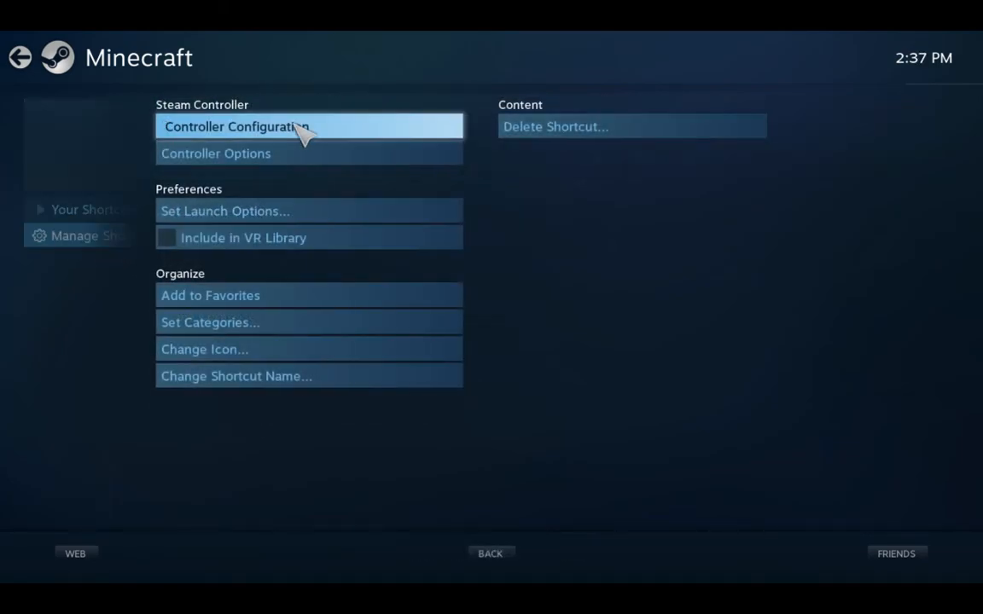
pyautogui.moveTo(542, 94)
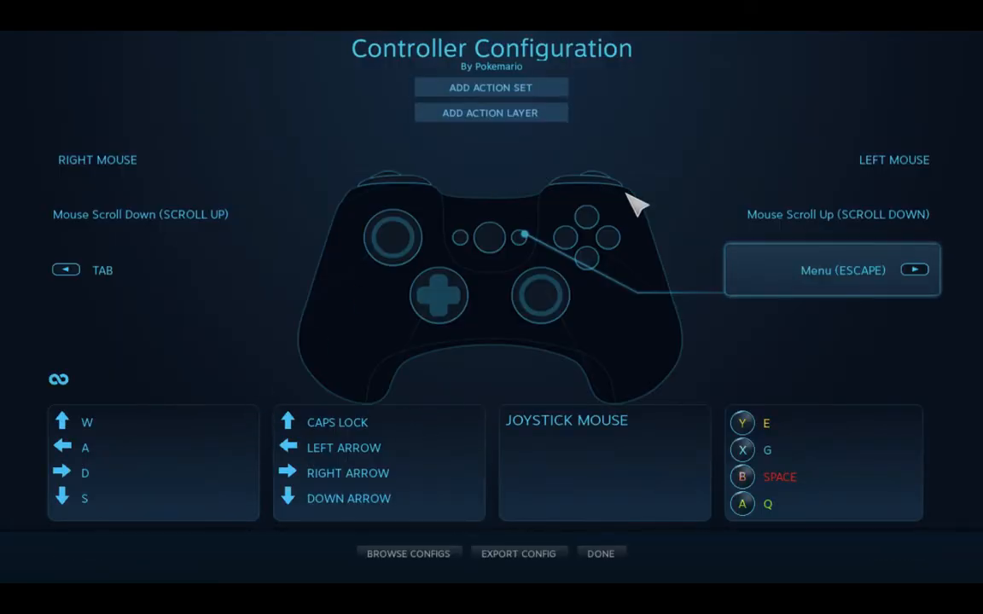
pyautogui.moveTo(428, 248)
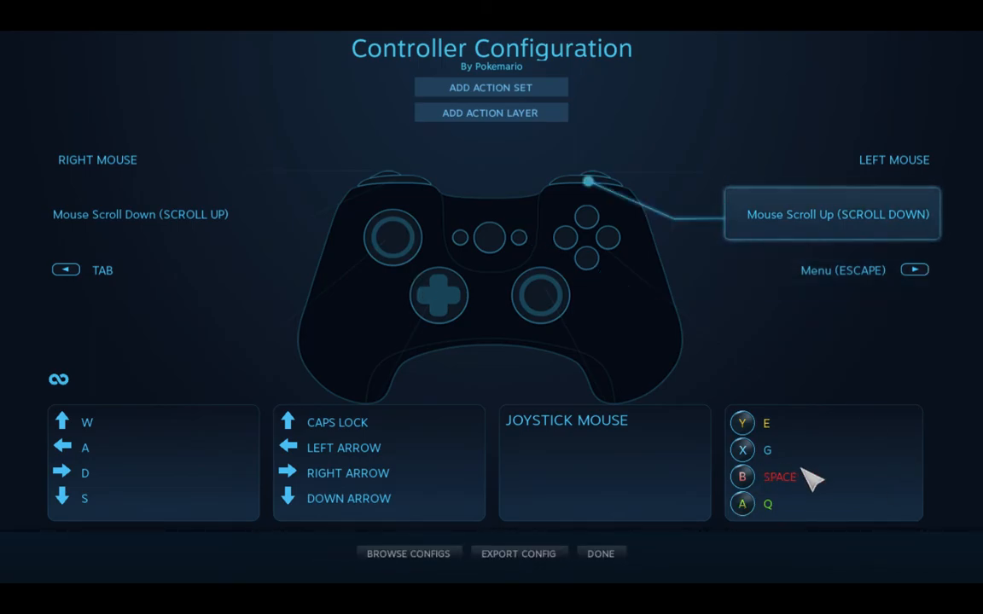
pyautogui.moveTo(807, 511)
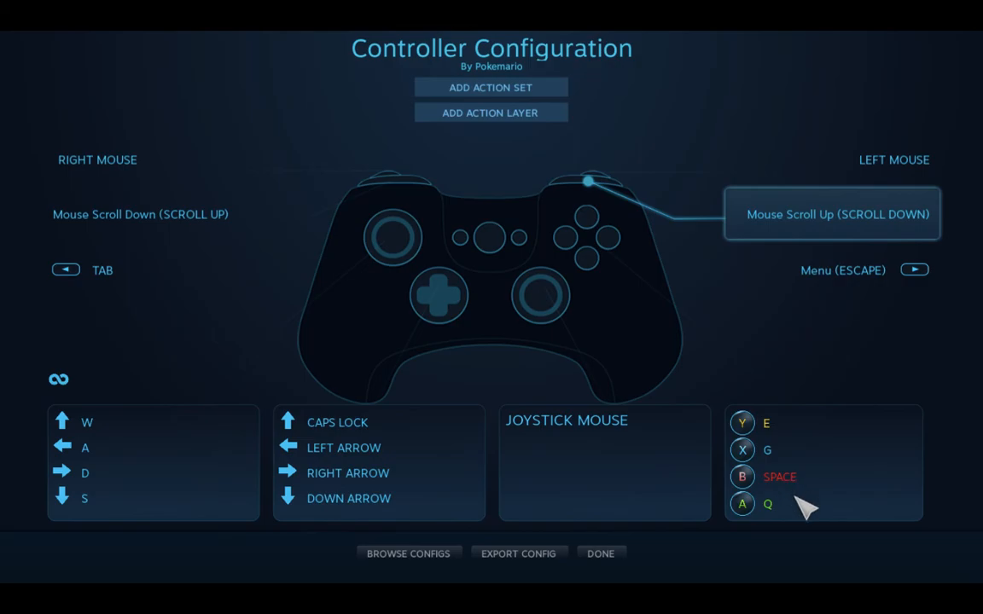
pyautogui.moveTo(367, 379)
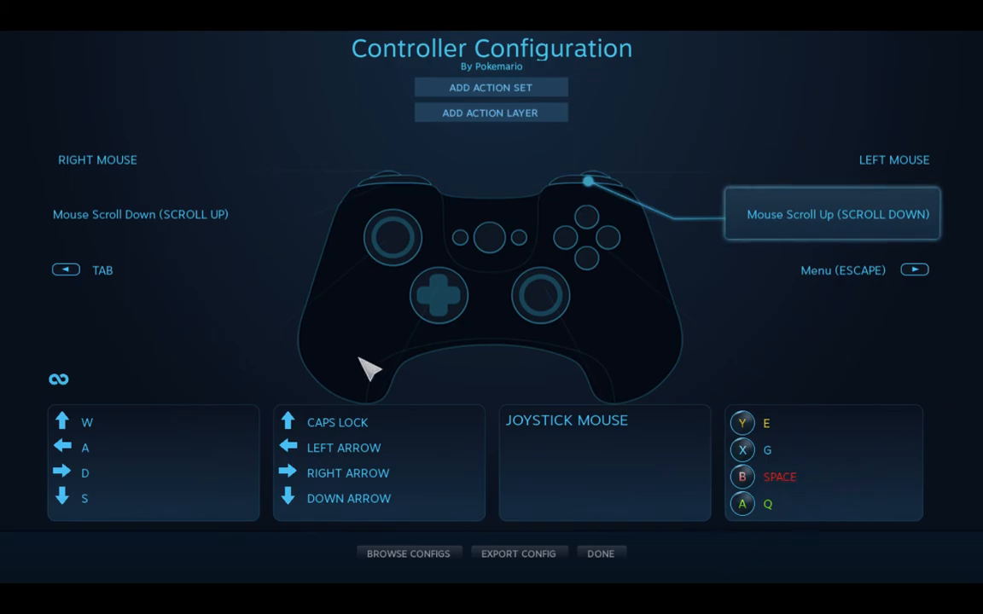
pyautogui.moveTo(384, 432)
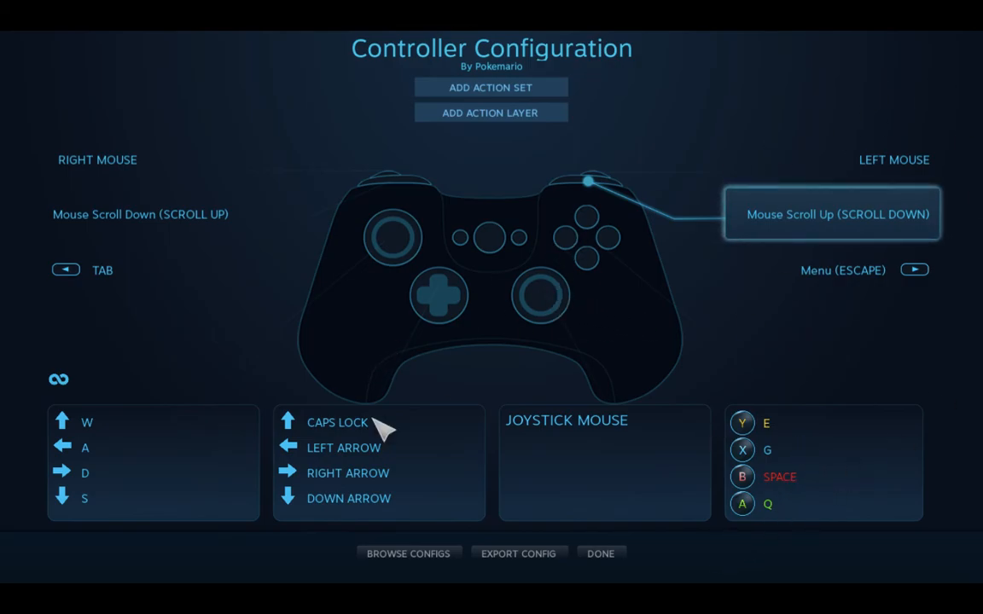
pyautogui.moveTo(522, 501)
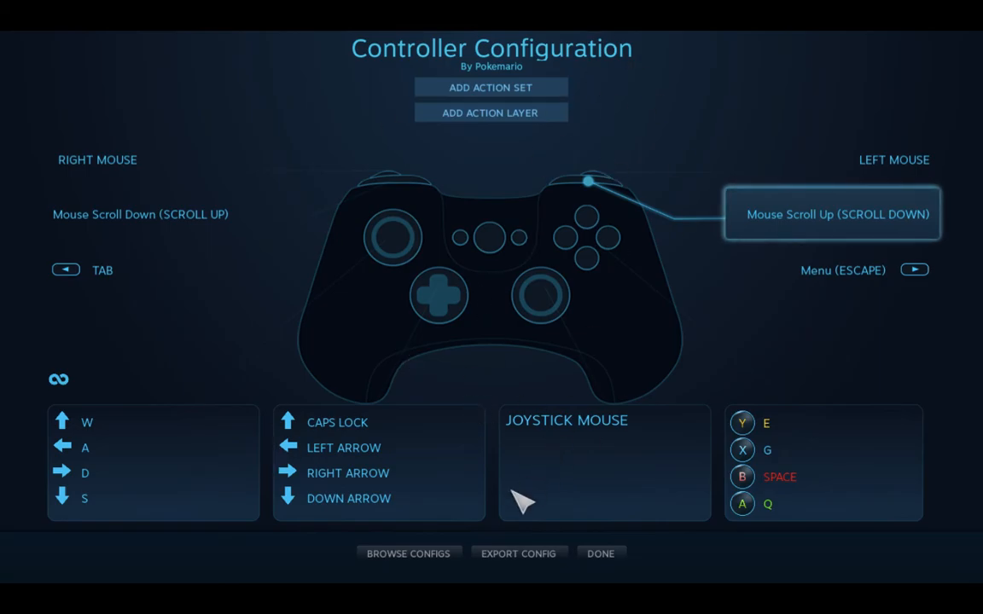
pyautogui.moveTo(429, 335)
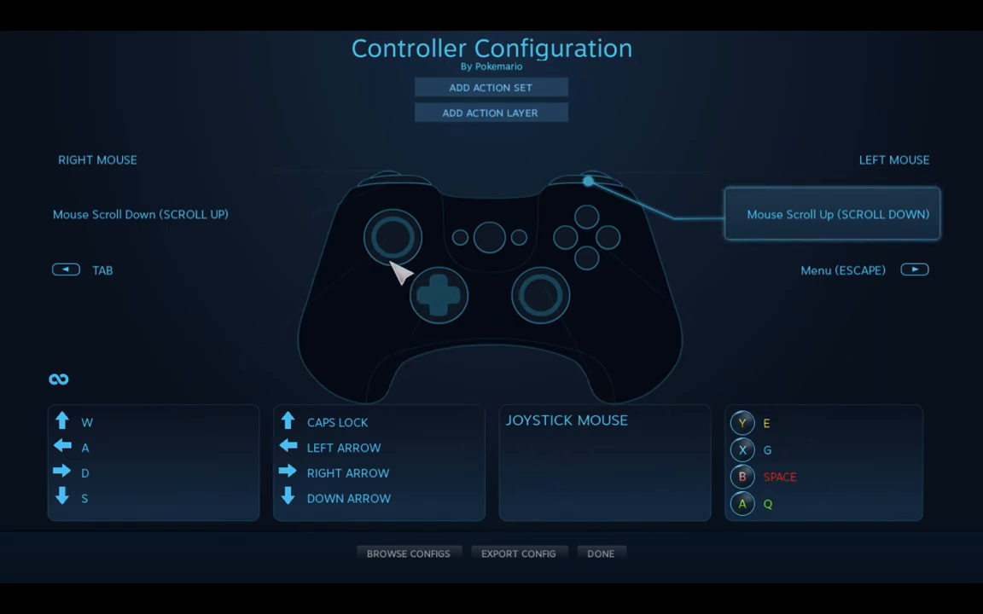
pyautogui.moveTo(176, 423)
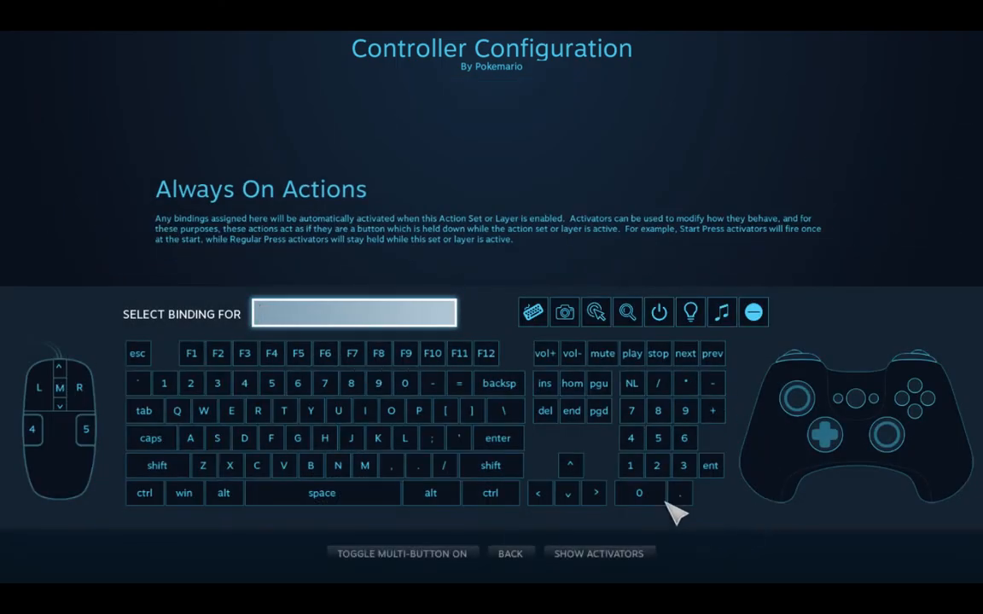
# Go back from Always On bindings to the controller layout overview.
pyautogui.click(510, 554)
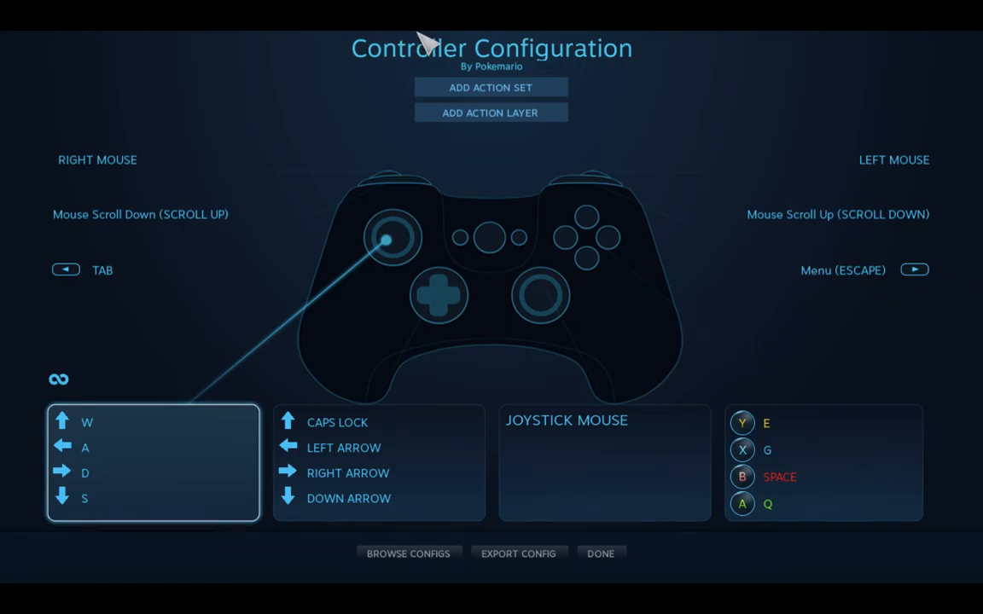
pyautogui.moveTo(607, 468)
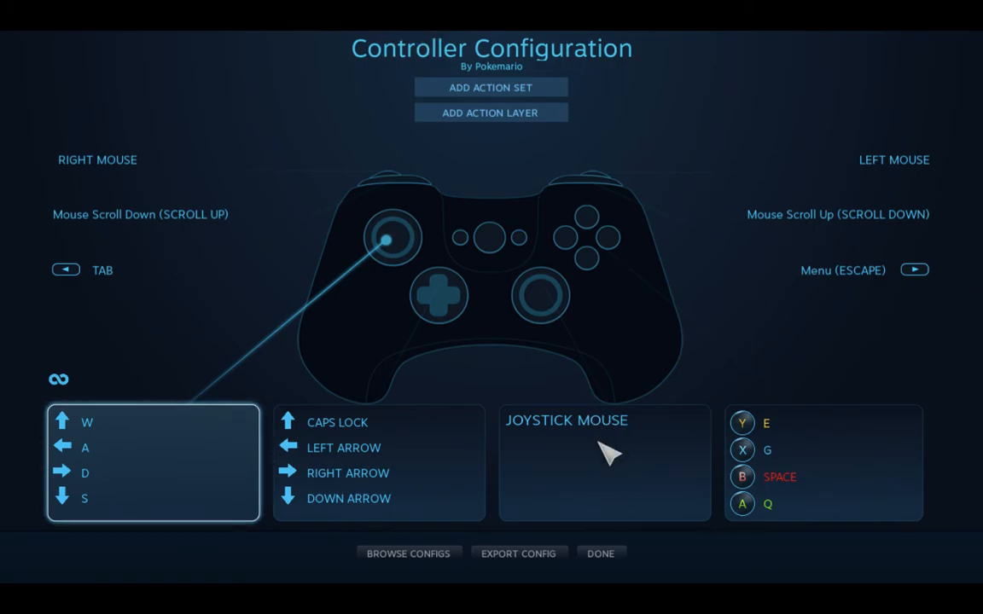
pyautogui.moveTo(607, 175)
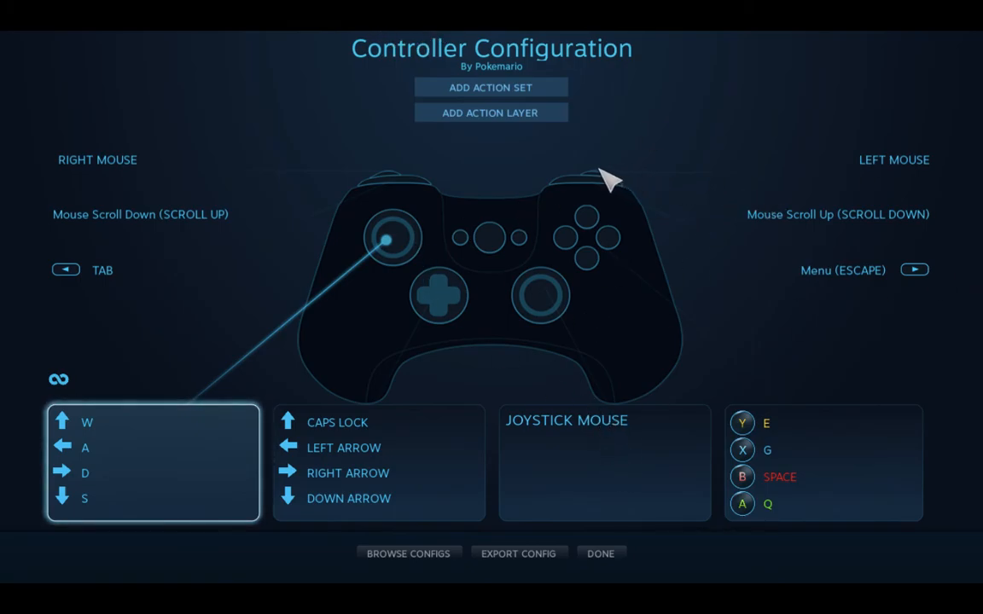
pyautogui.moveTo(578, 209)
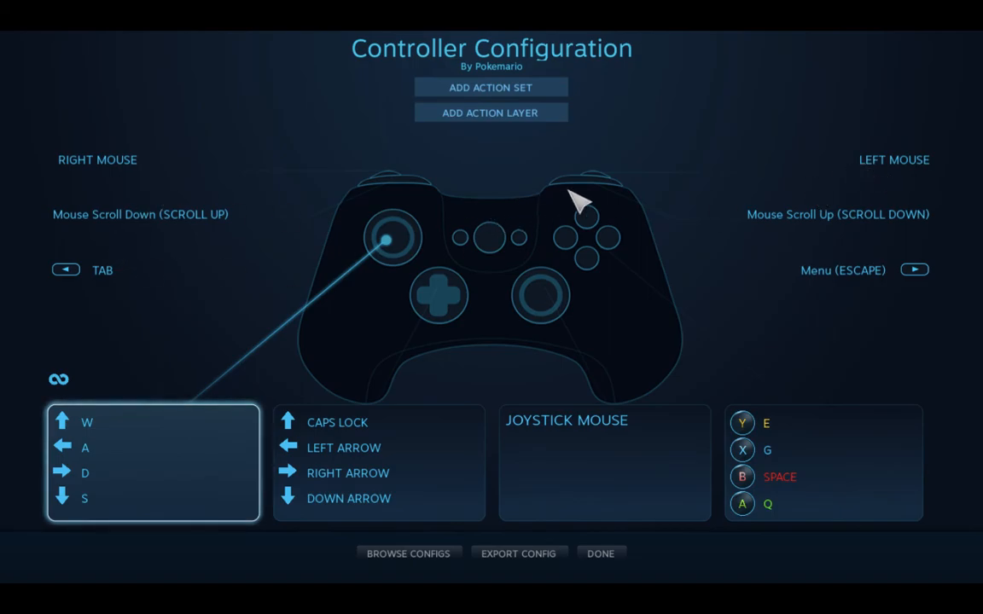
pyautogui.moveTo(538, 256)
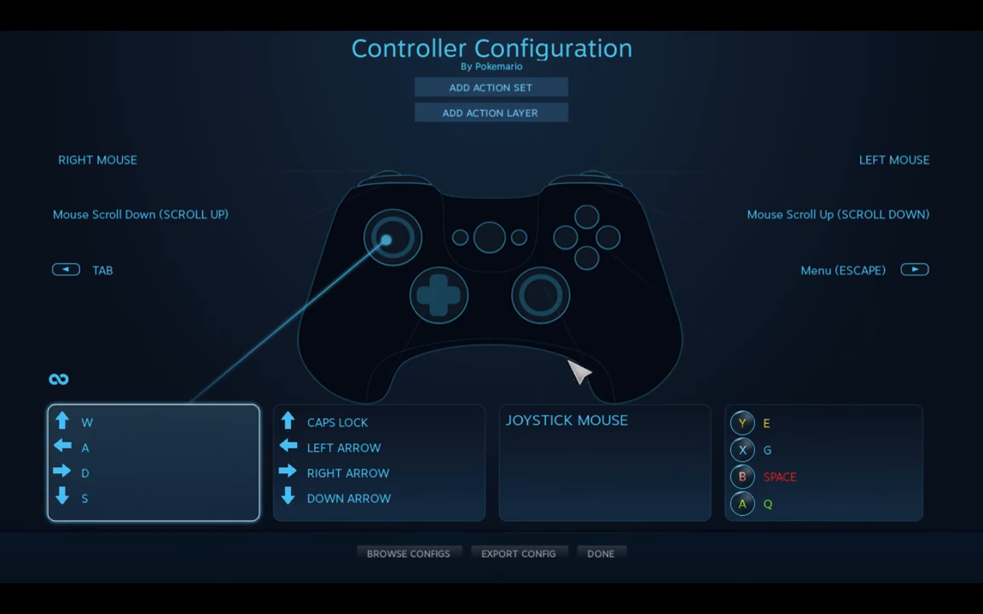
pyautogui.moveTo(922, 264)
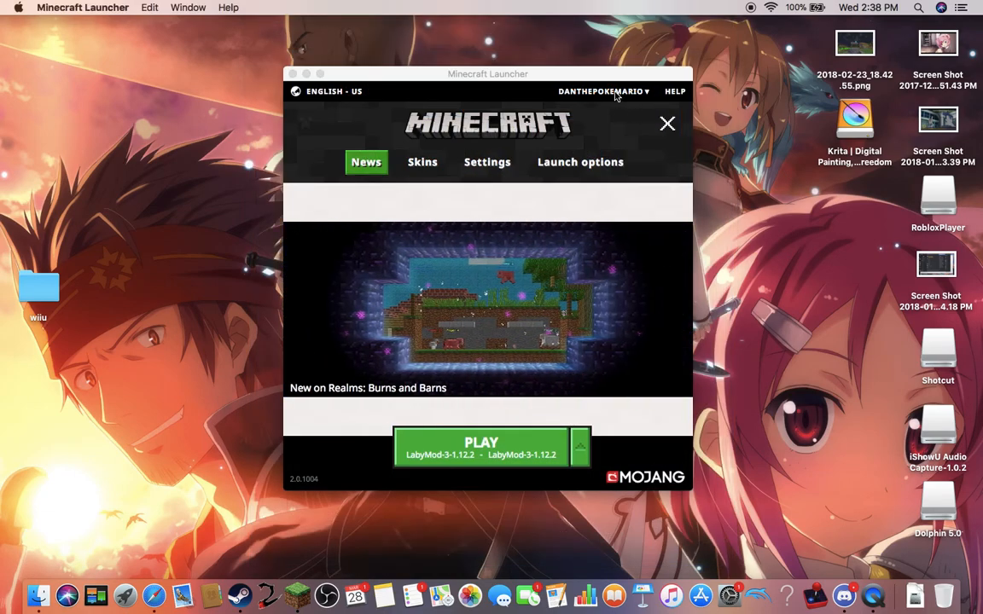
# Launch Minecraft with the LabyMod-3-1.12.2 version from the launcher.
pyautogui.click(608, 91)
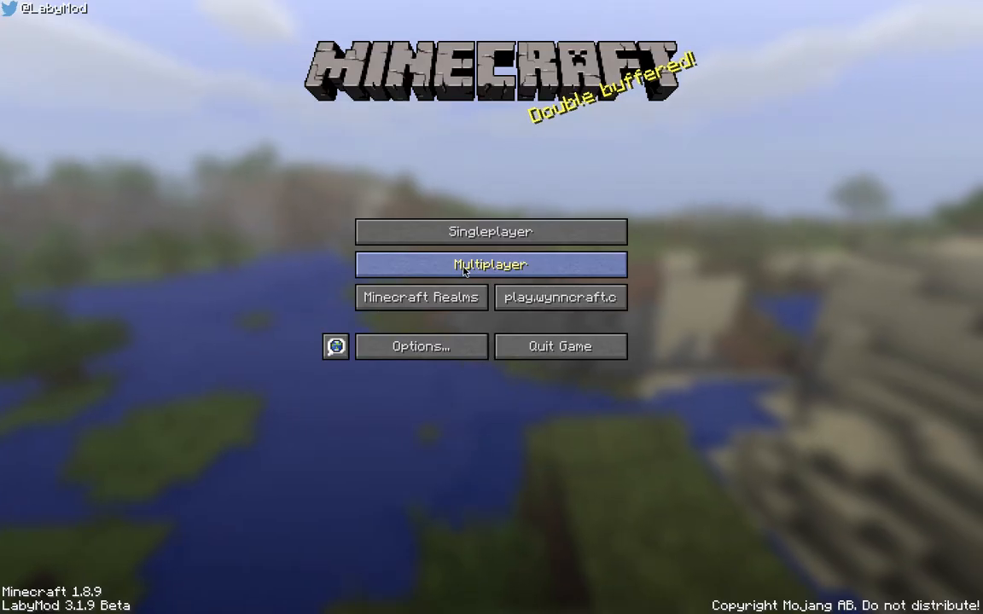
pyautogui.moveTo(561, 297)
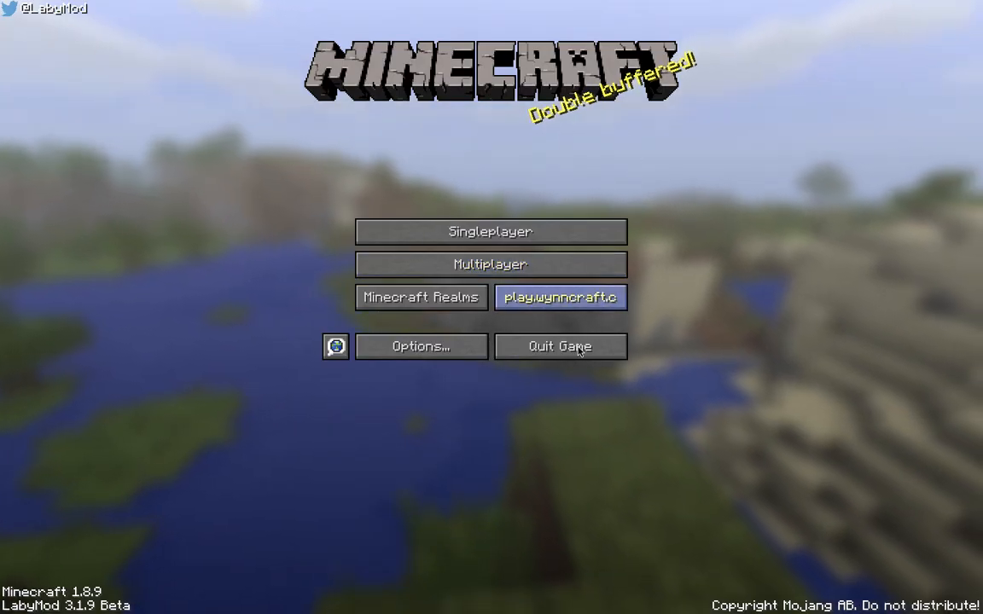
pyautogui.moveTo(667, 542)
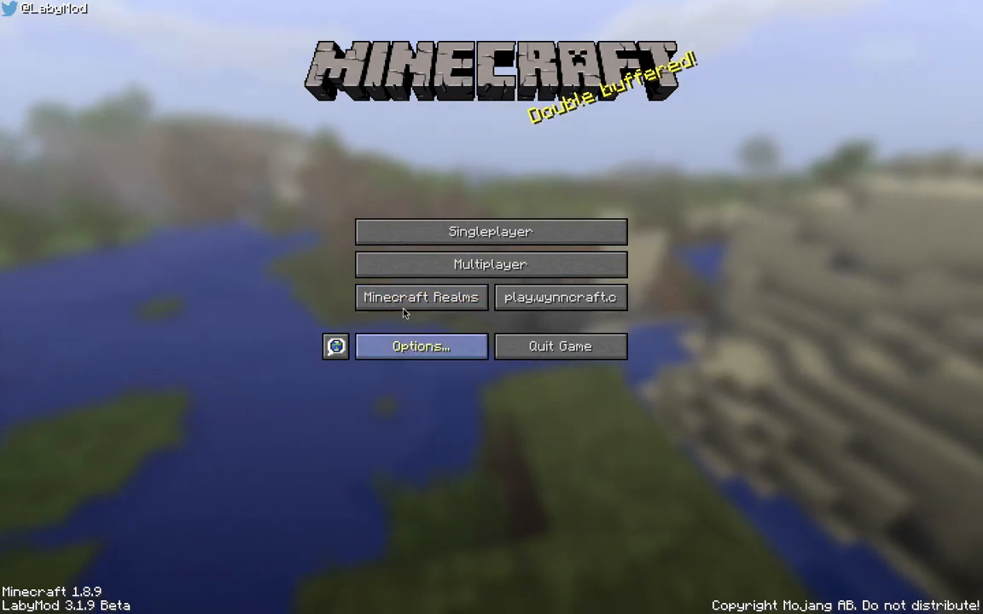
pyautogui.moveTo(250, 120)
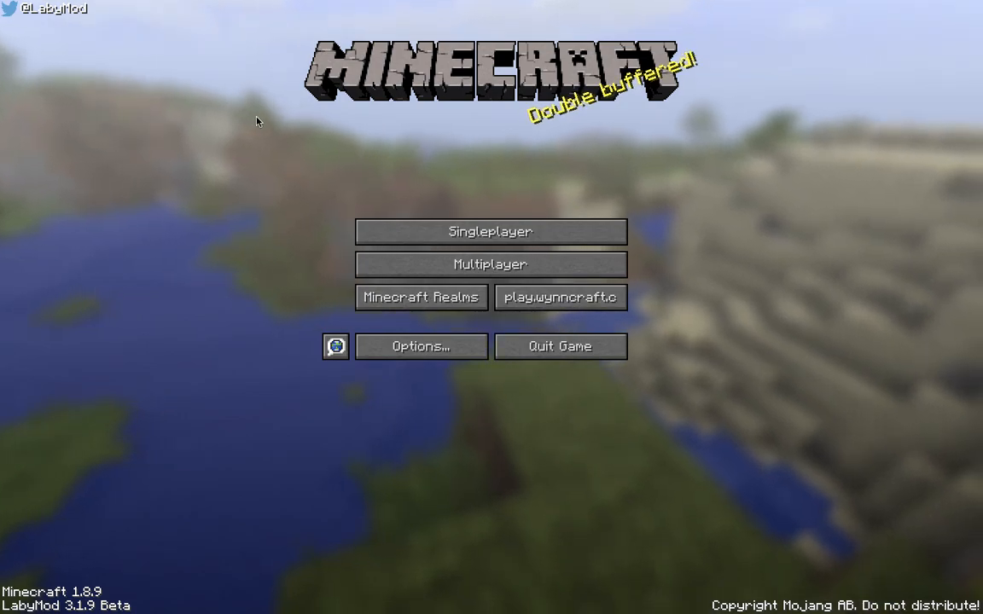
pyautogui.moveTo(561, 297)
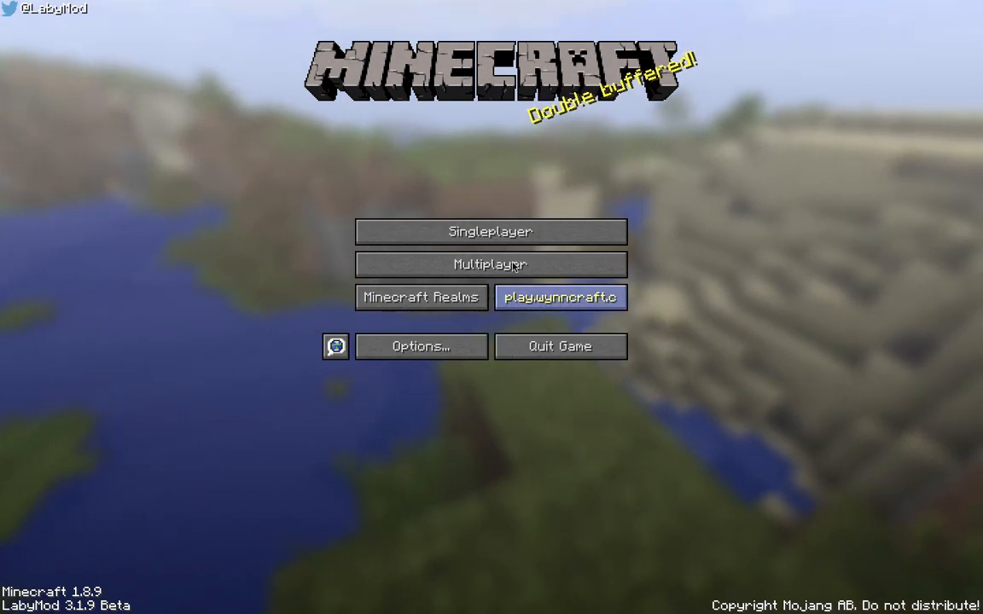
pyautogui.moveTo(171, 223)
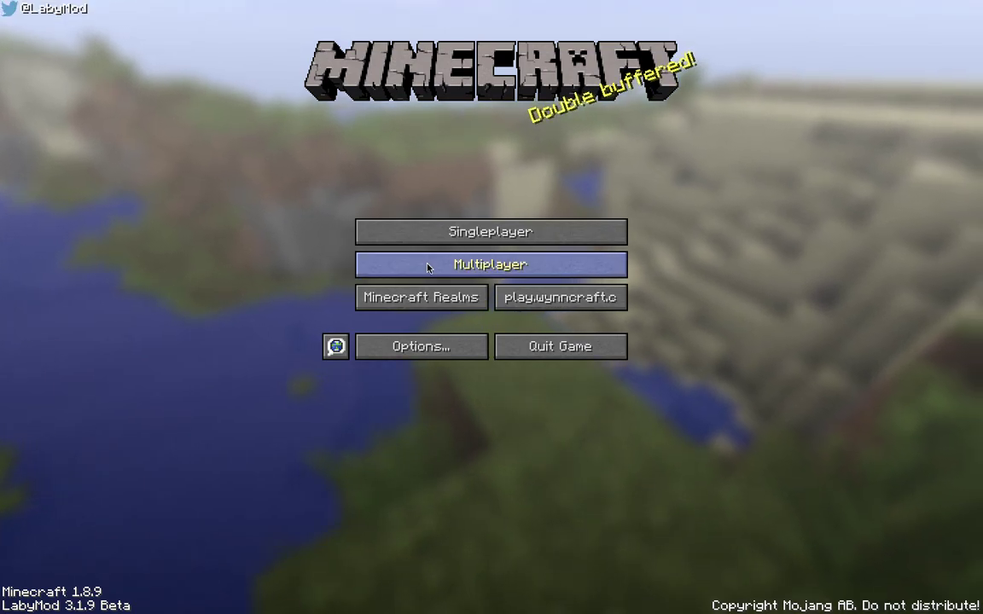
# Open Minecraft's Multiplayer server list showing Mineplex, Hypixel and others.
pyautogui.click(490, 265)
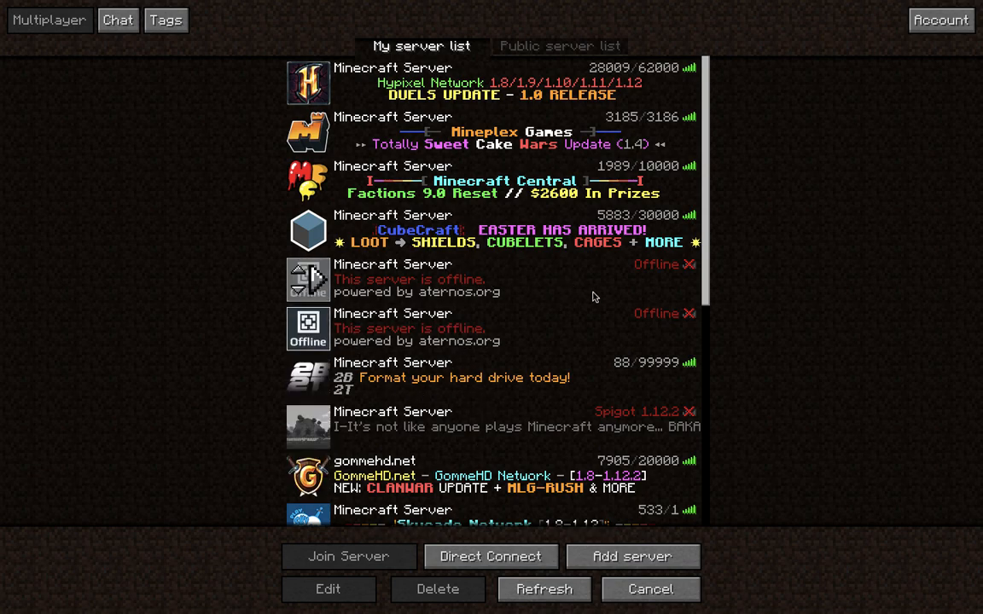
pyautogui.moveTo(319, 83)
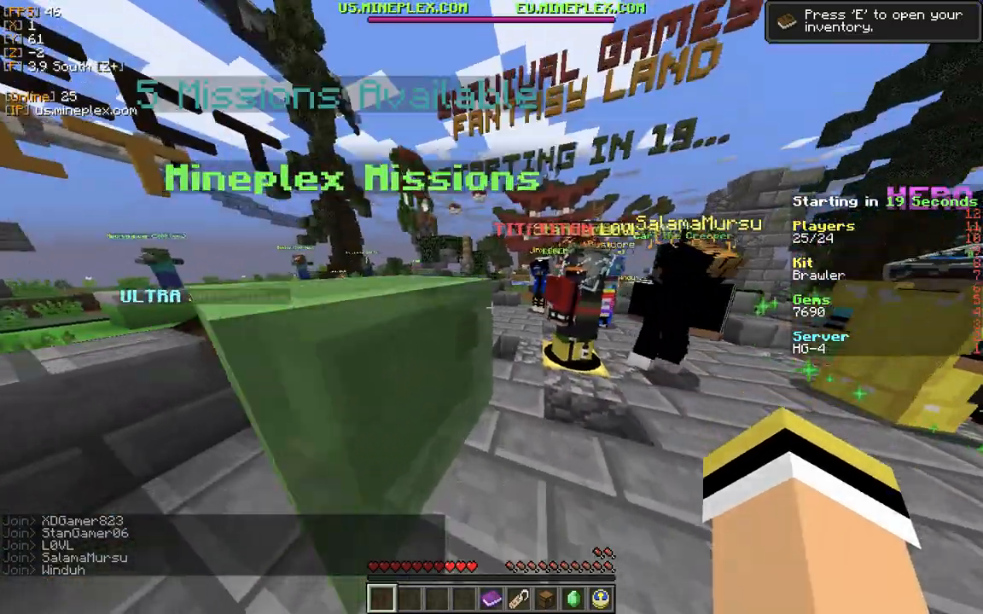
# Open the Mineplex Mission Page with the E key.
pyautogui.press('e')
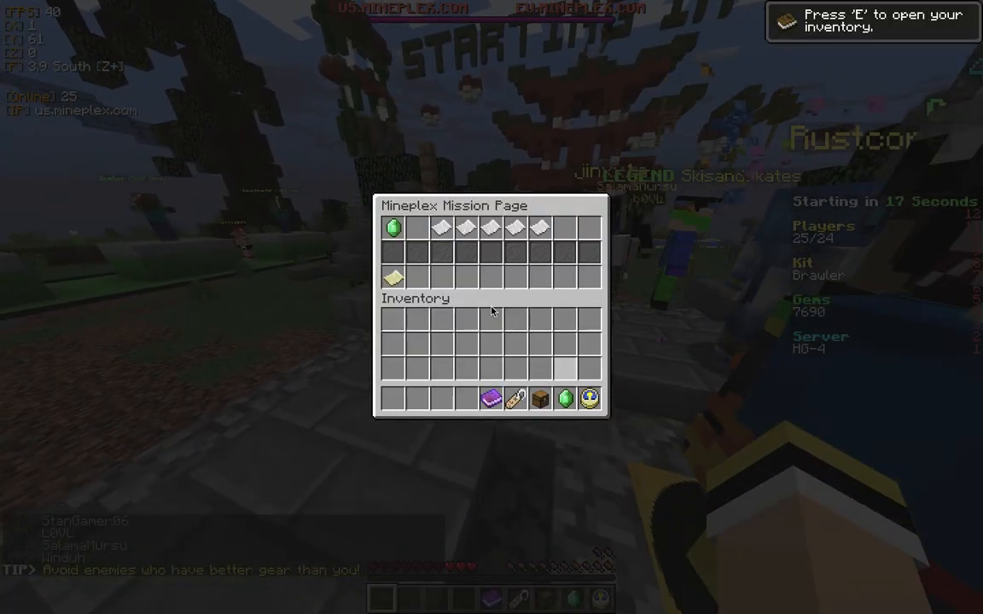
pyautogui.moveTo(651, 385)
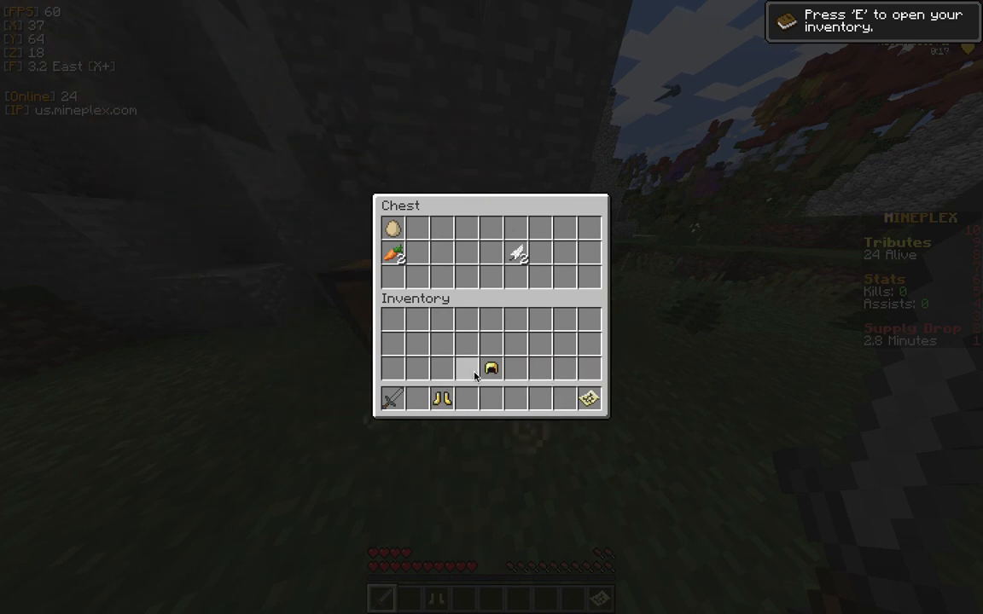
# Close the loot chest, then open the game menu in the HG-1 lobby.
pyautogui.press('Escape')
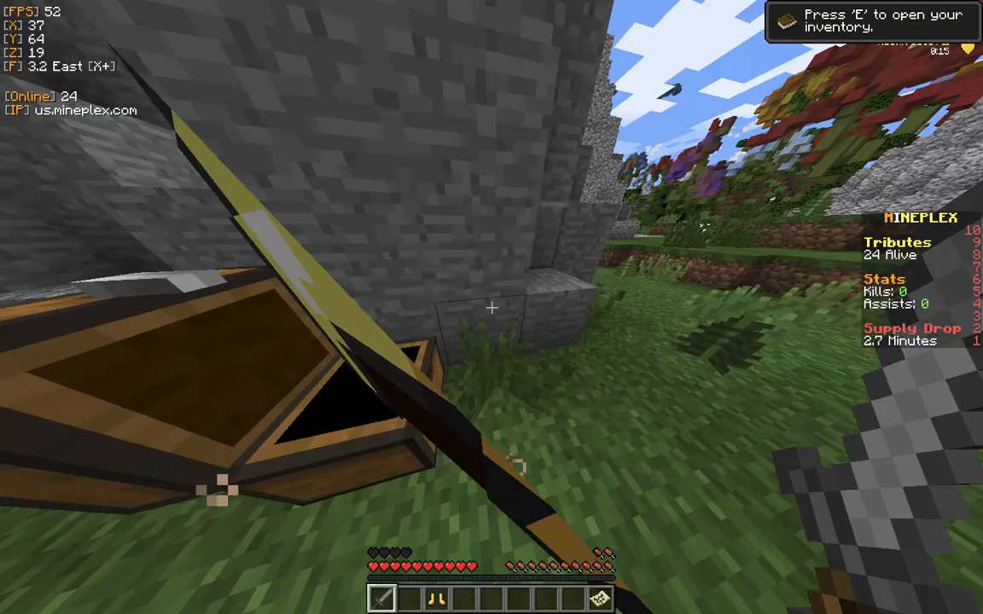
pyautogui.moveTo(492, 307)
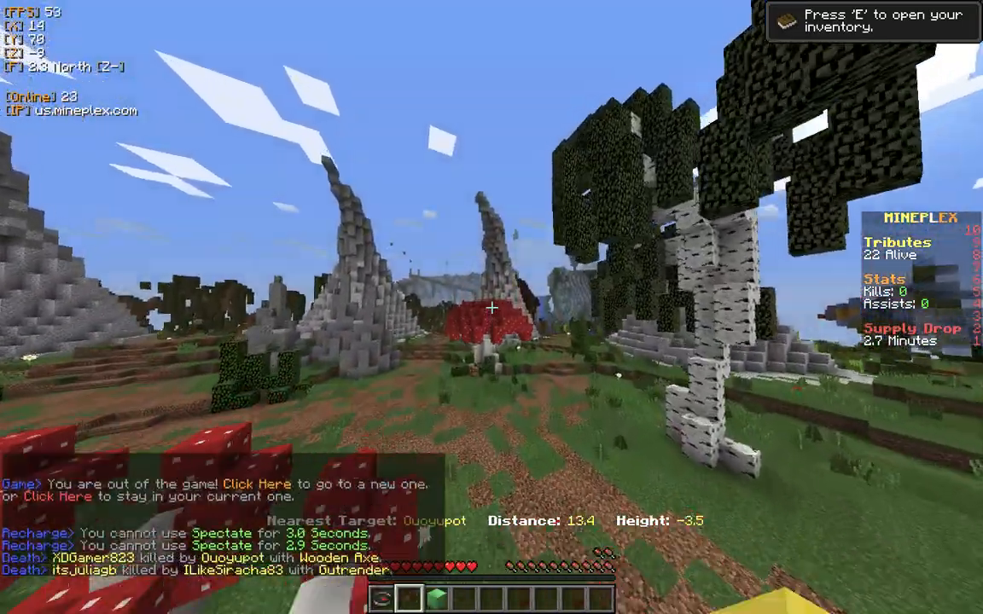
pyautogui.moveTo(491, 307)
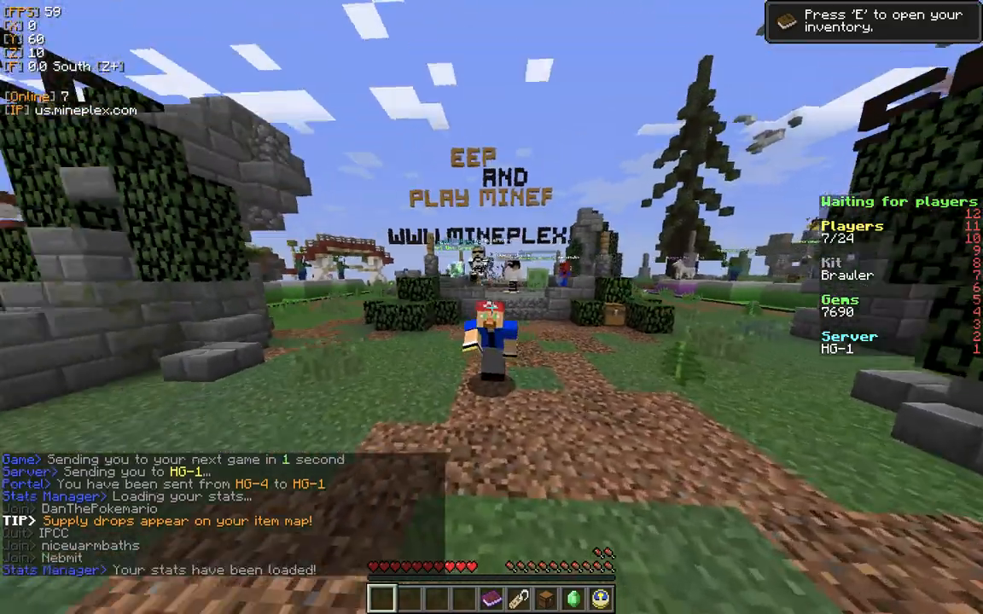
pyautogui.press('Escape')
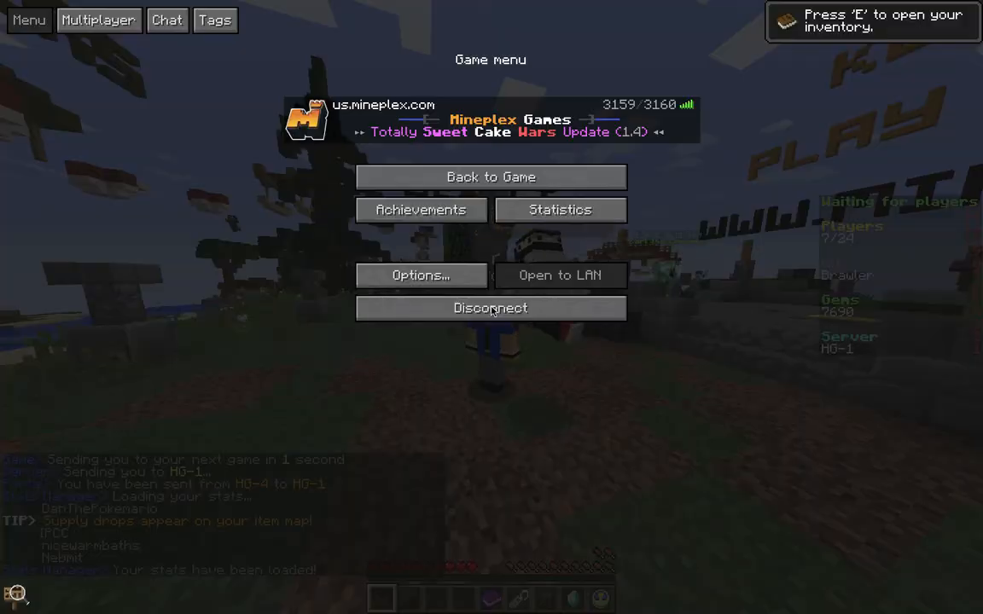